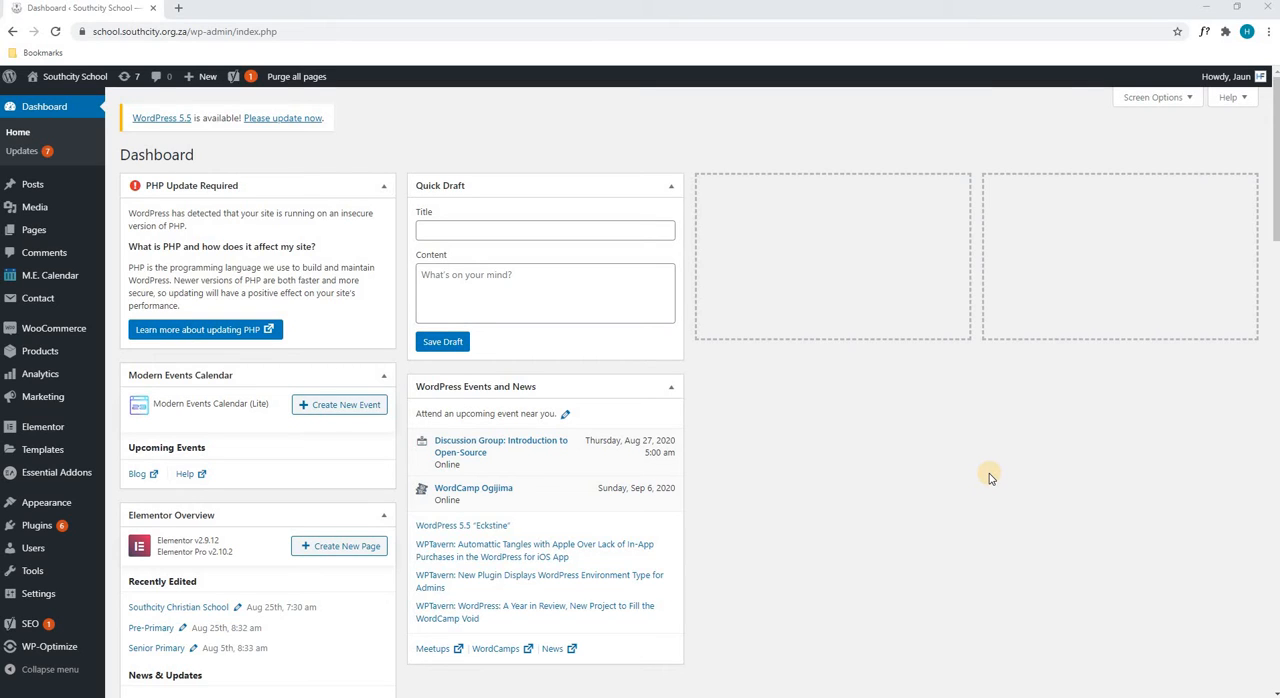
mouse_move(984, 476)
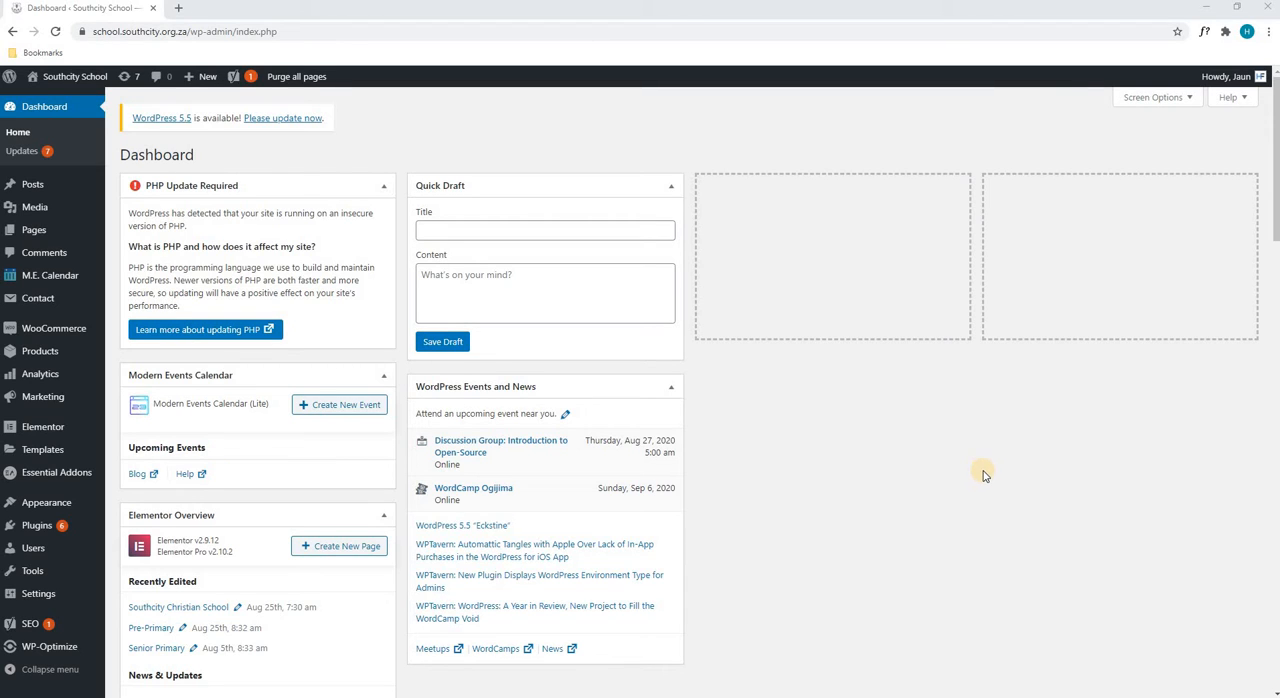
mouse_move(430, 180)
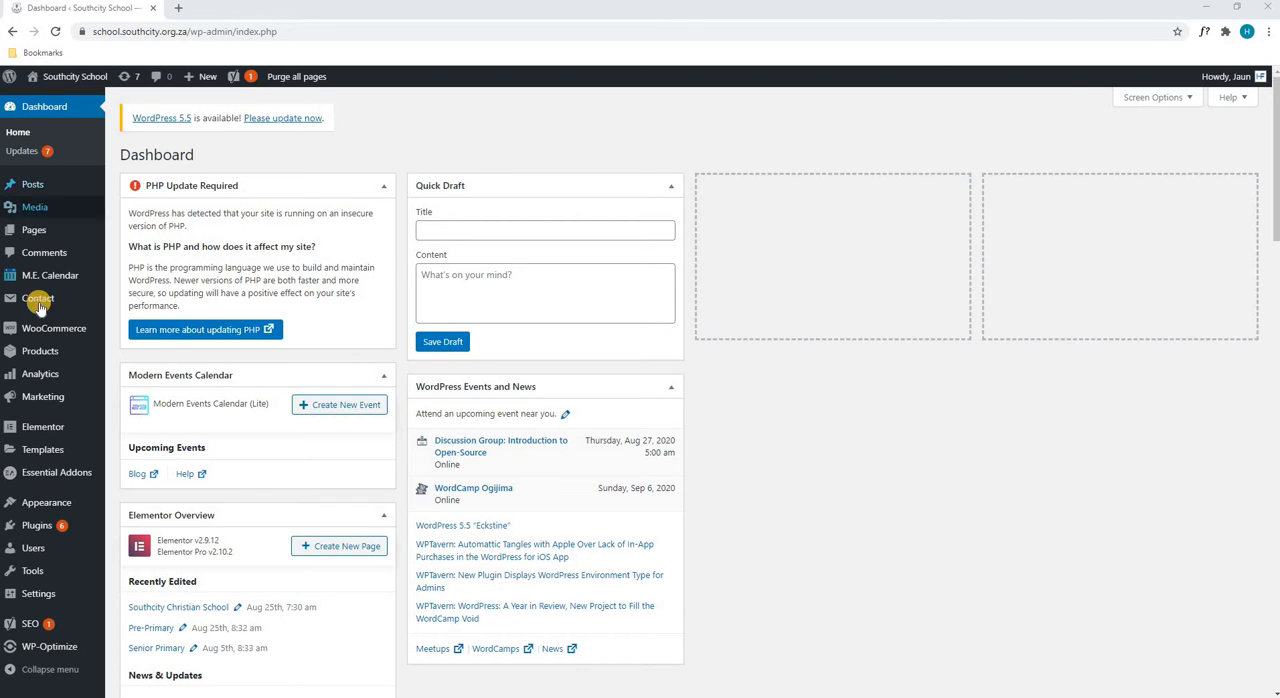
mouse_move(126, 356)
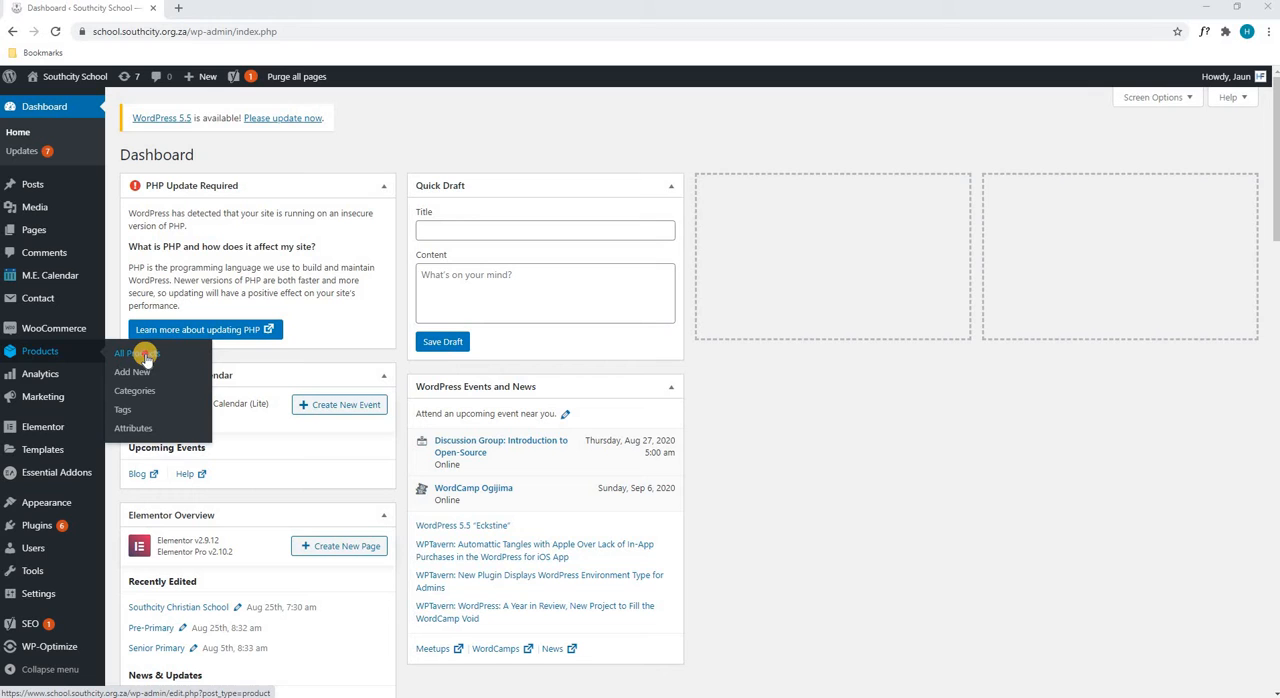
Go to the All Products list from the WooCommerce admin sidebar
click(136, 352)
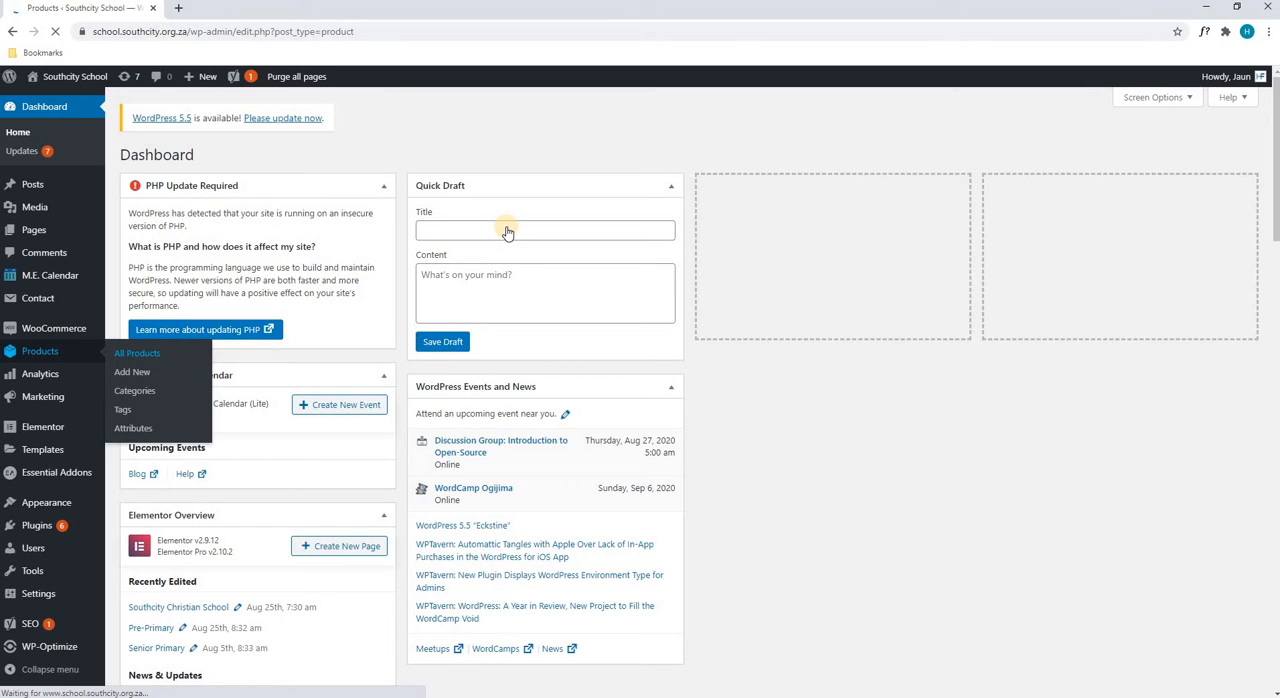
Search the products list for 'bag', narrowing it to the three matching bags
click(136, 352)
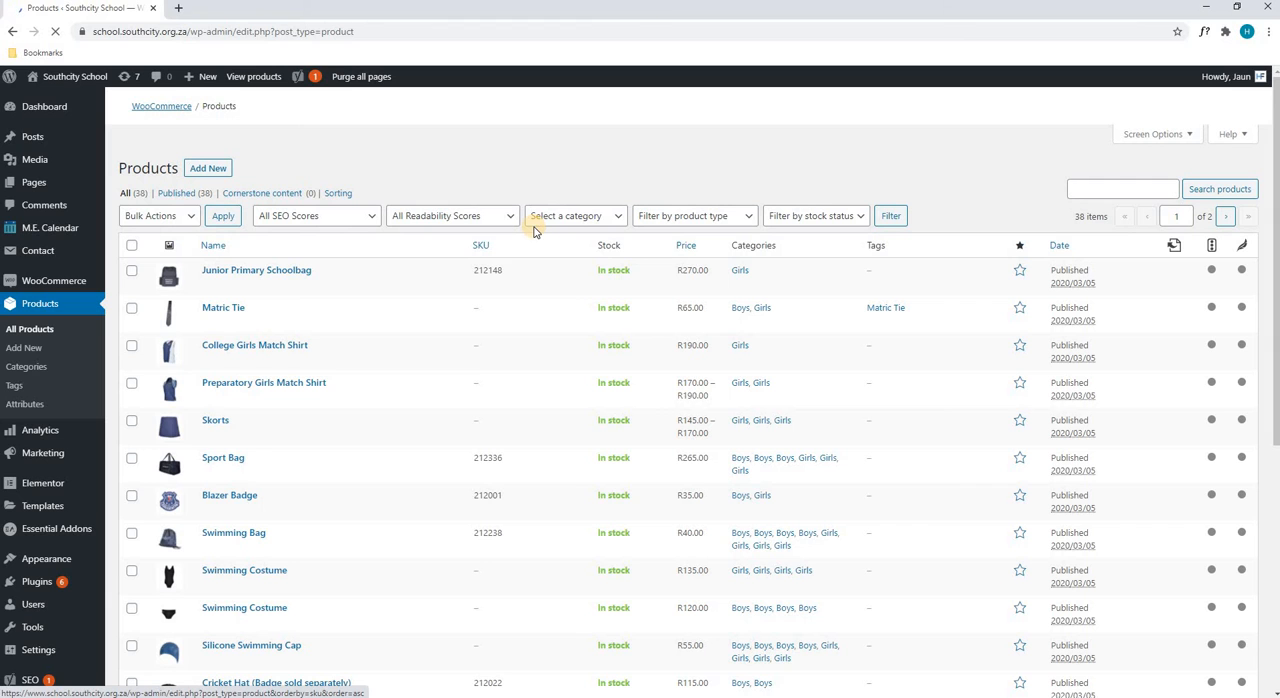
scroll(down, 3)
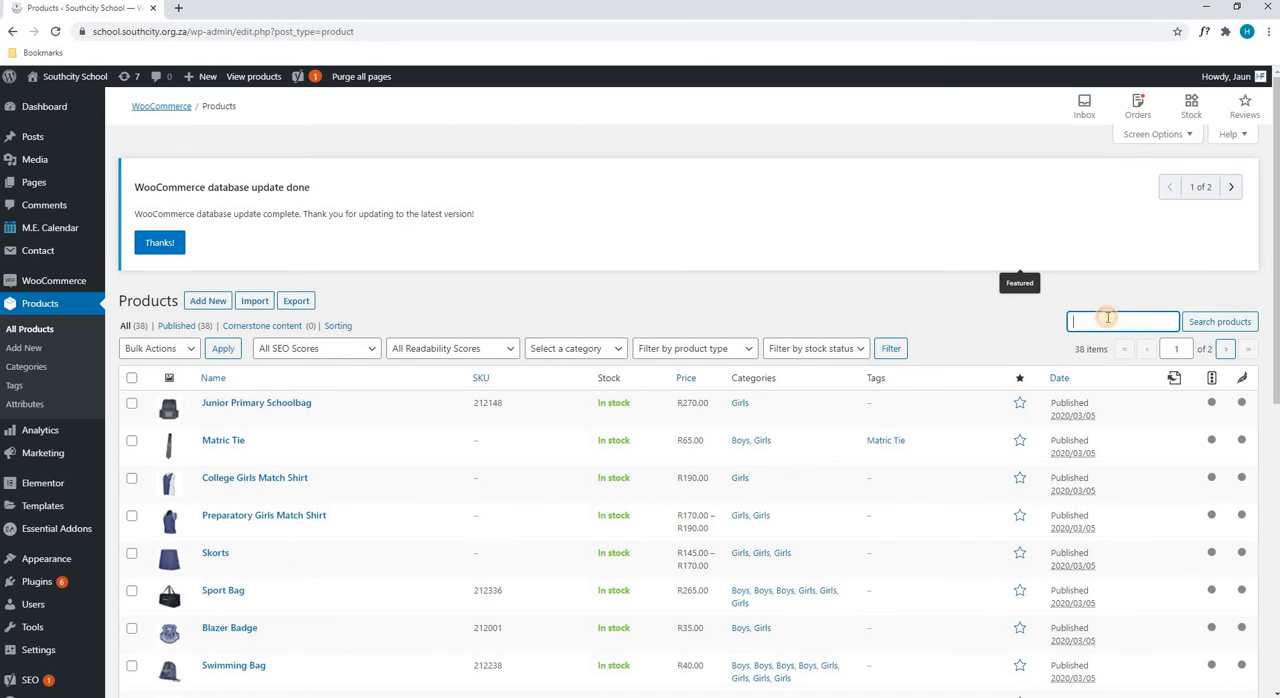
text(bag)
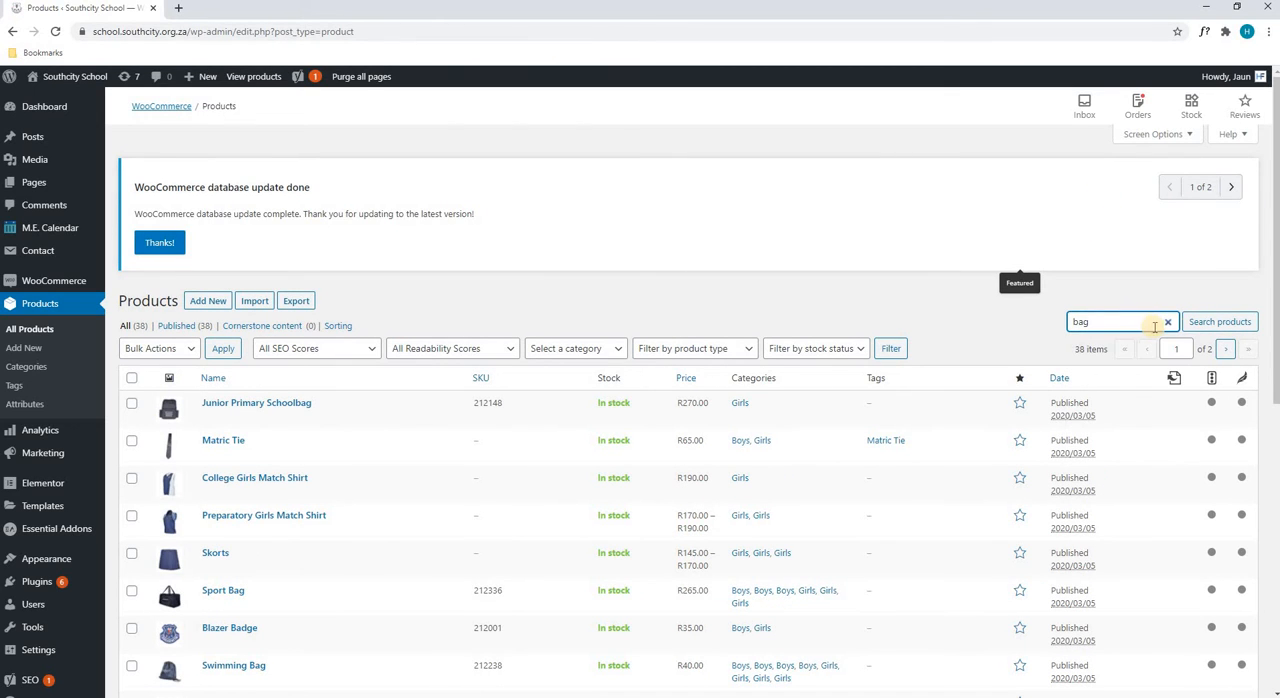
click(1220, 320)
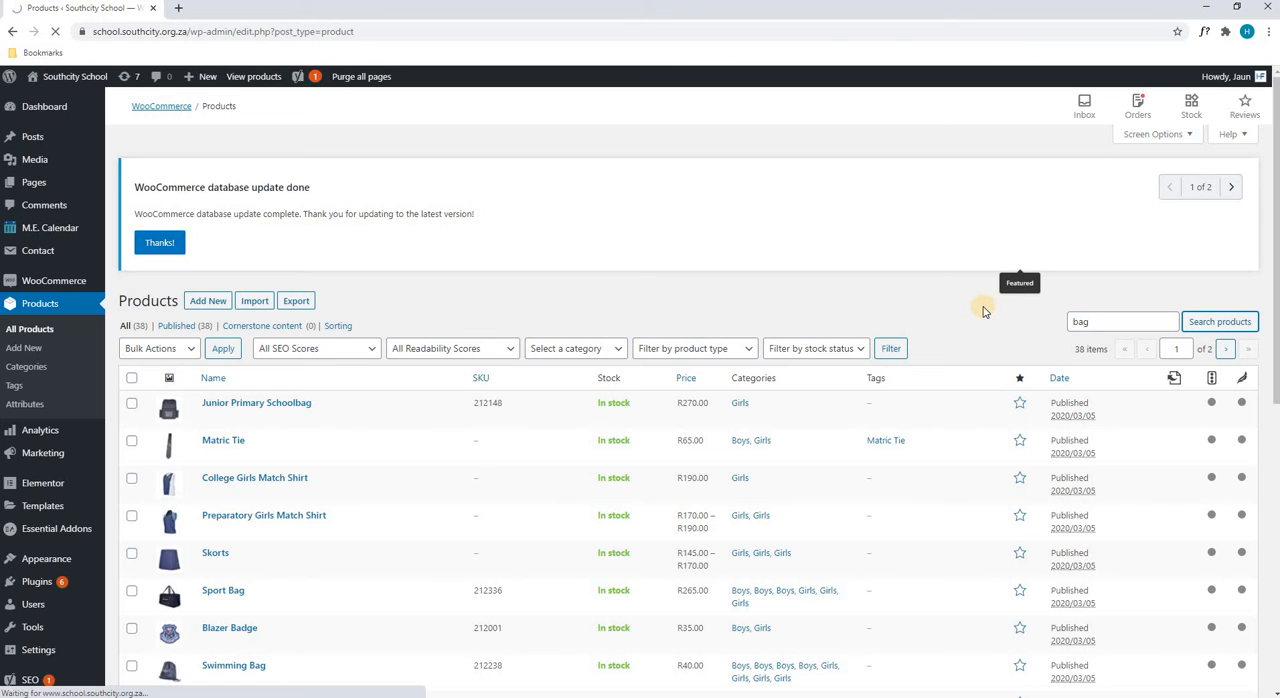
click(1220, 320)
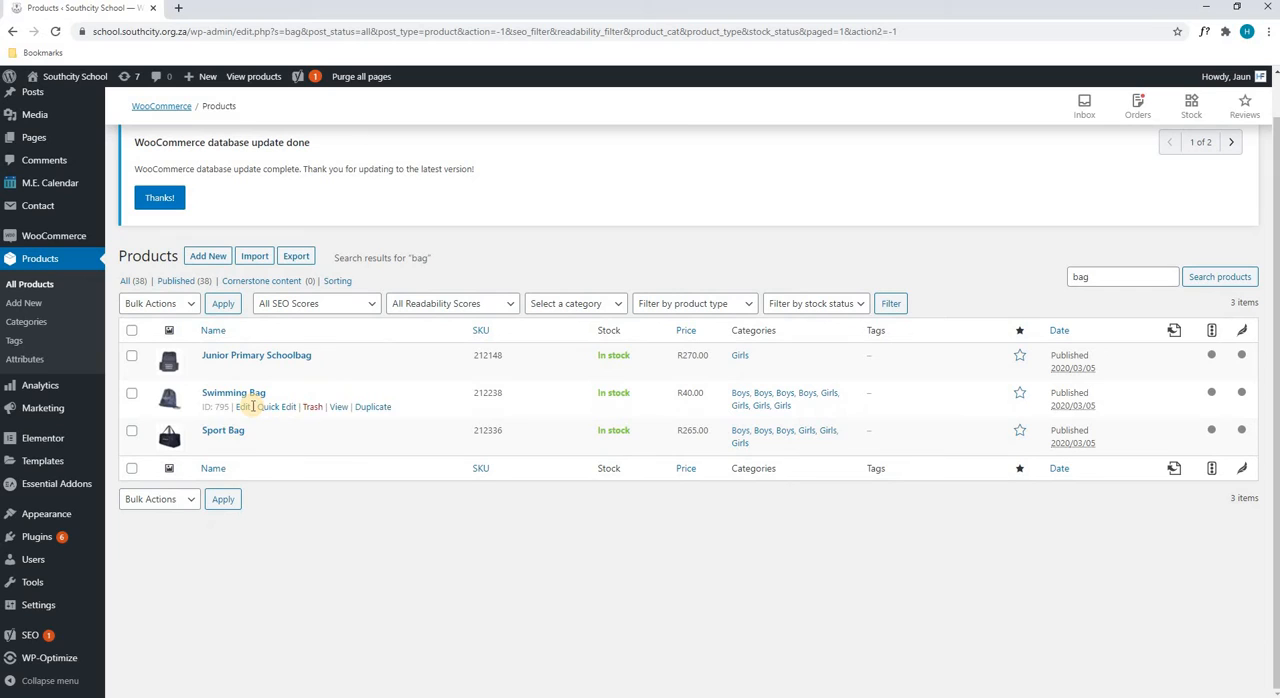
mouse_move(244, 444)
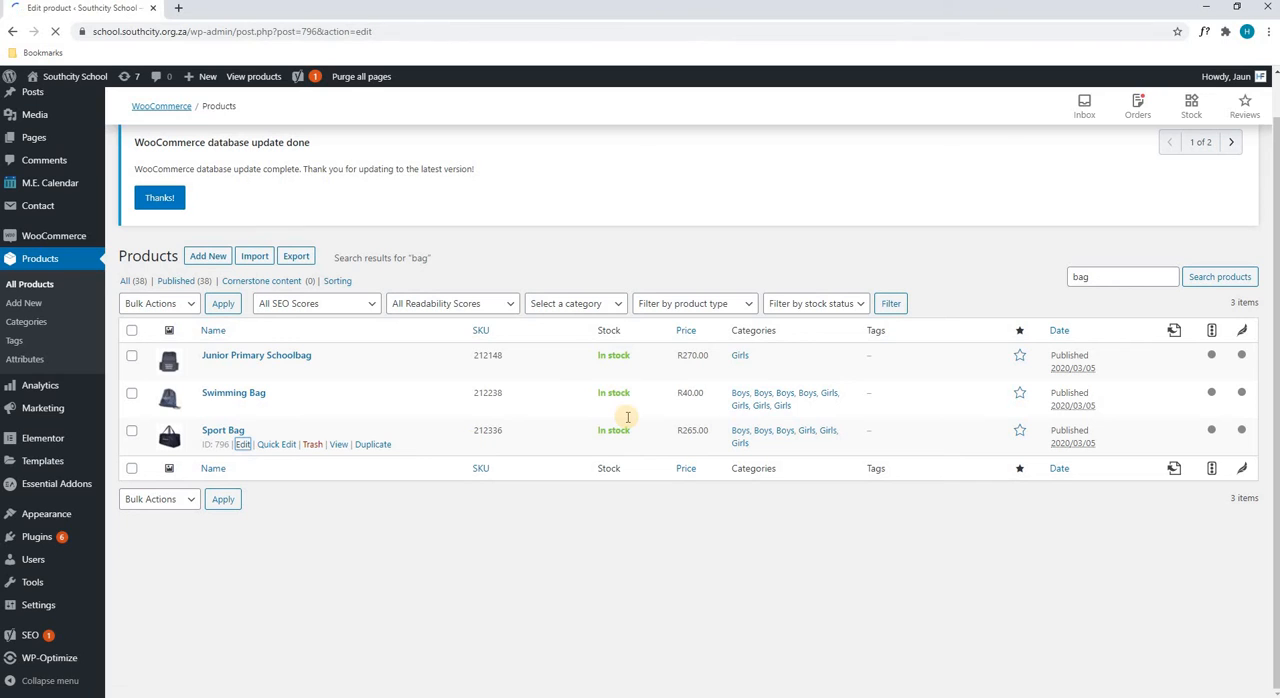
In the Sport Bag editor's Yoast SEO box, enter 'Sport Bag' as the meta description
click(222, 430)
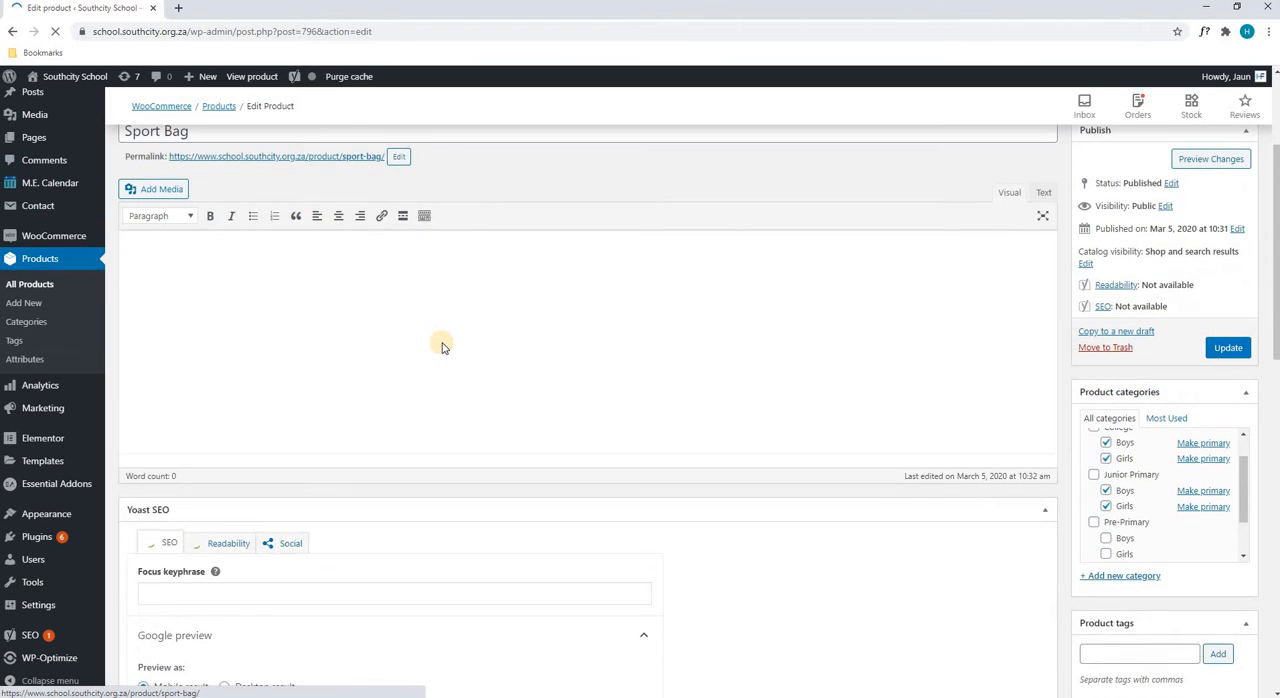
scroll(down, 3)
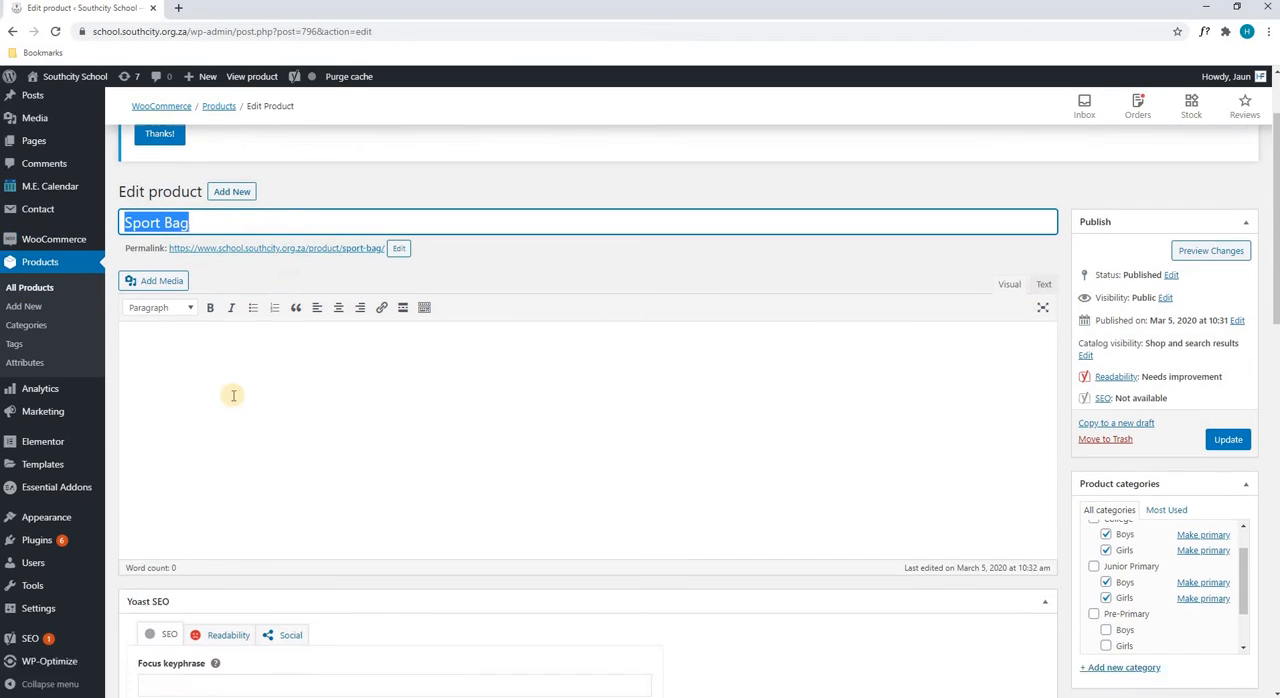
scroll(down, 3)
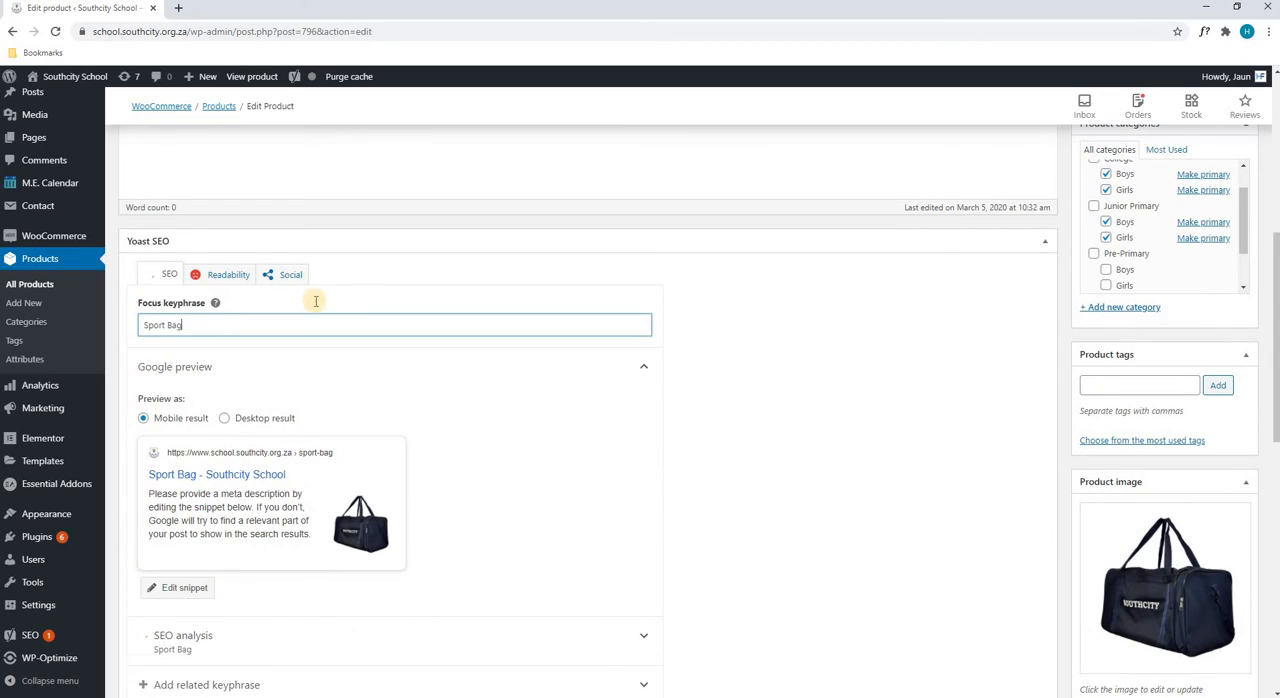
click(178, 588)
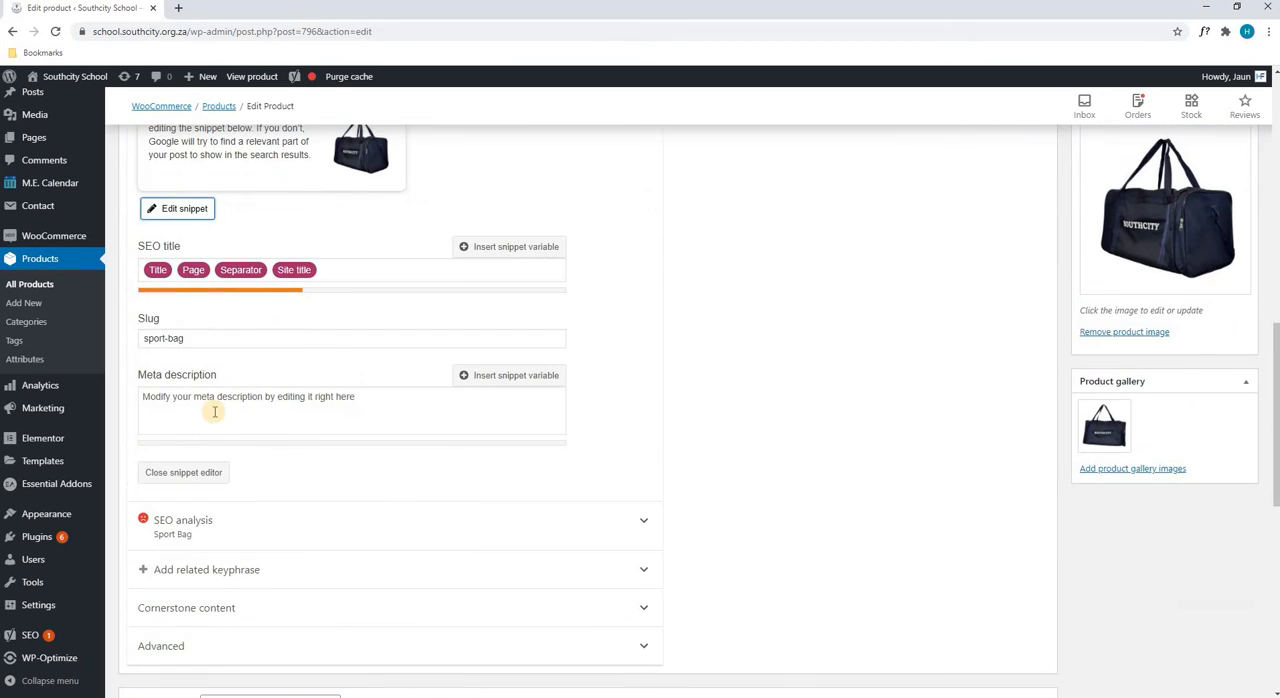
text(Sport Bag)
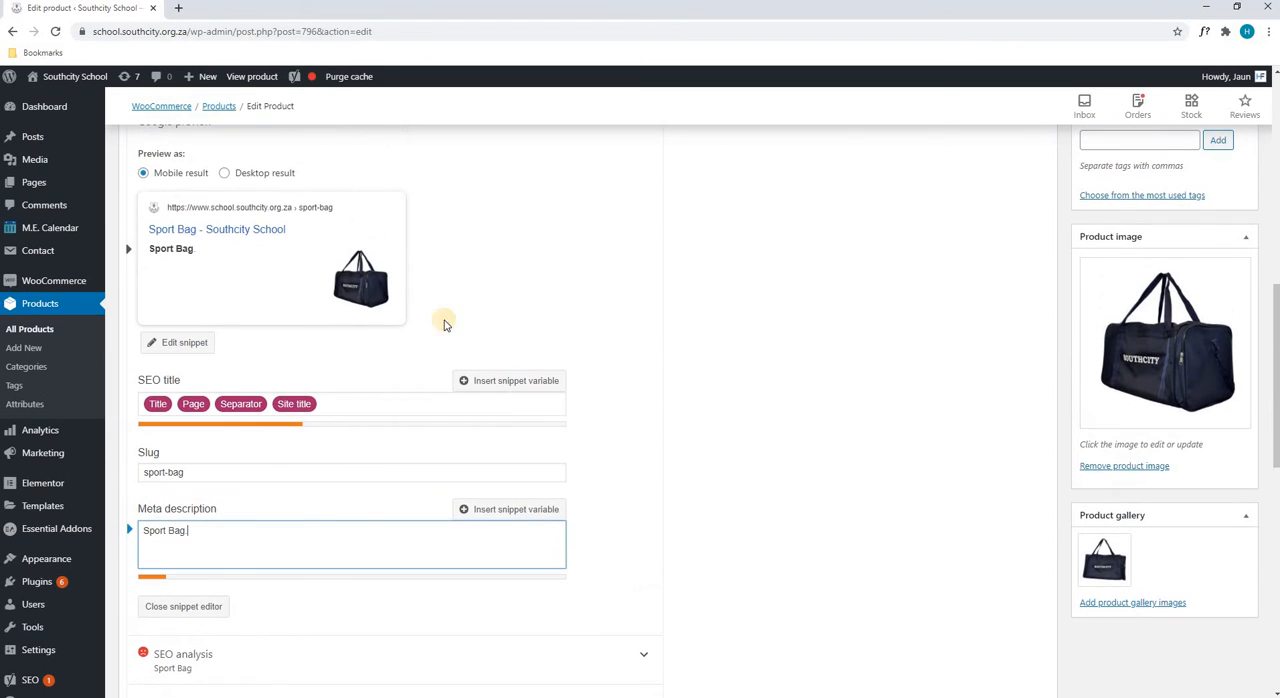
mouse_move(356, 308)
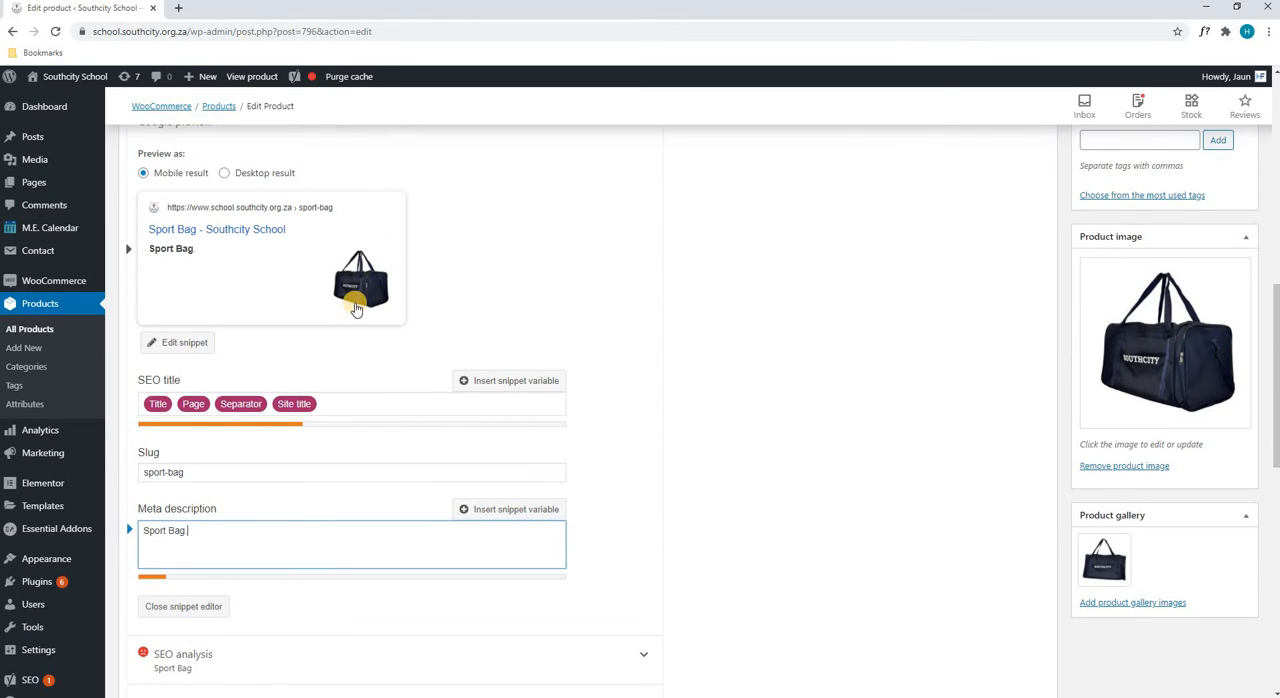
mouse_move(350, 392)
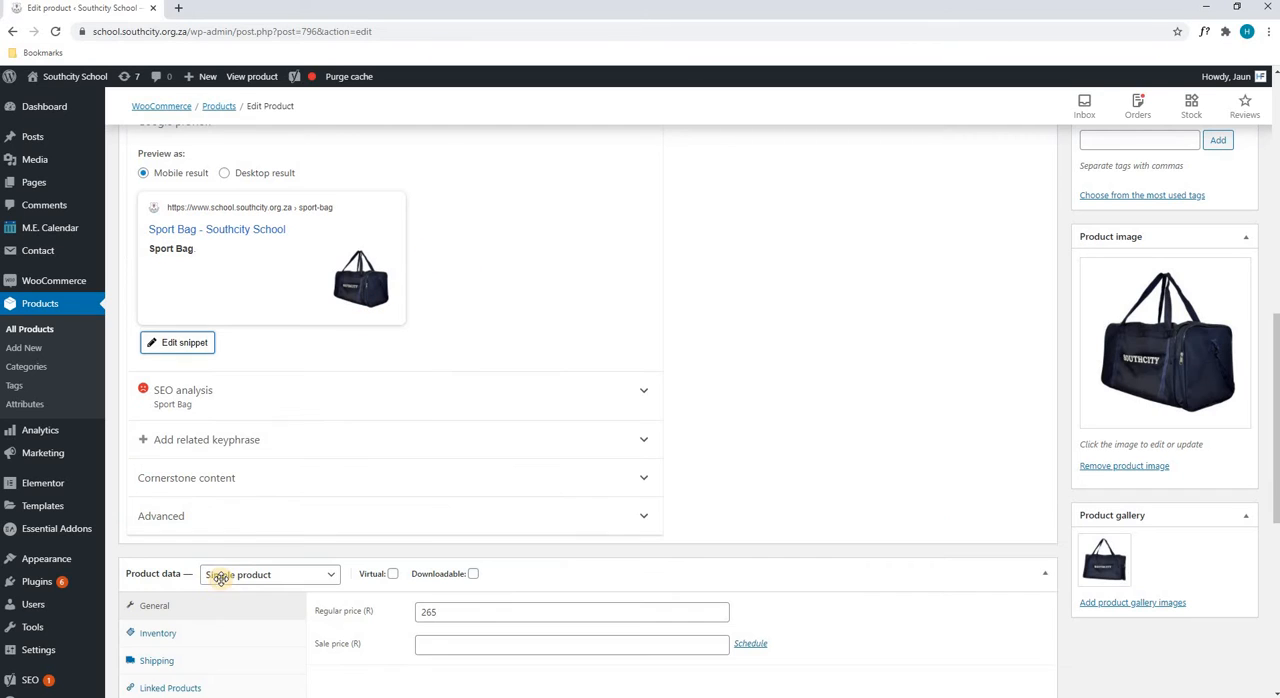
mouse_move(584, 232)
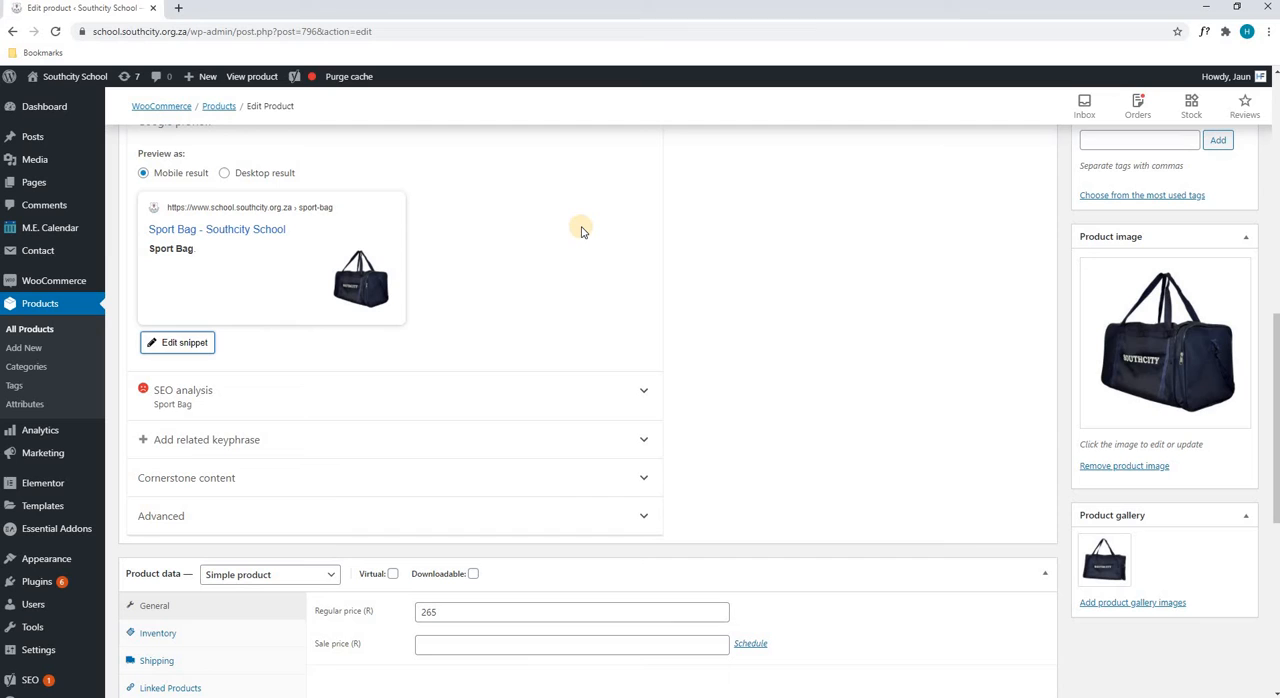
scroll(down, 3)
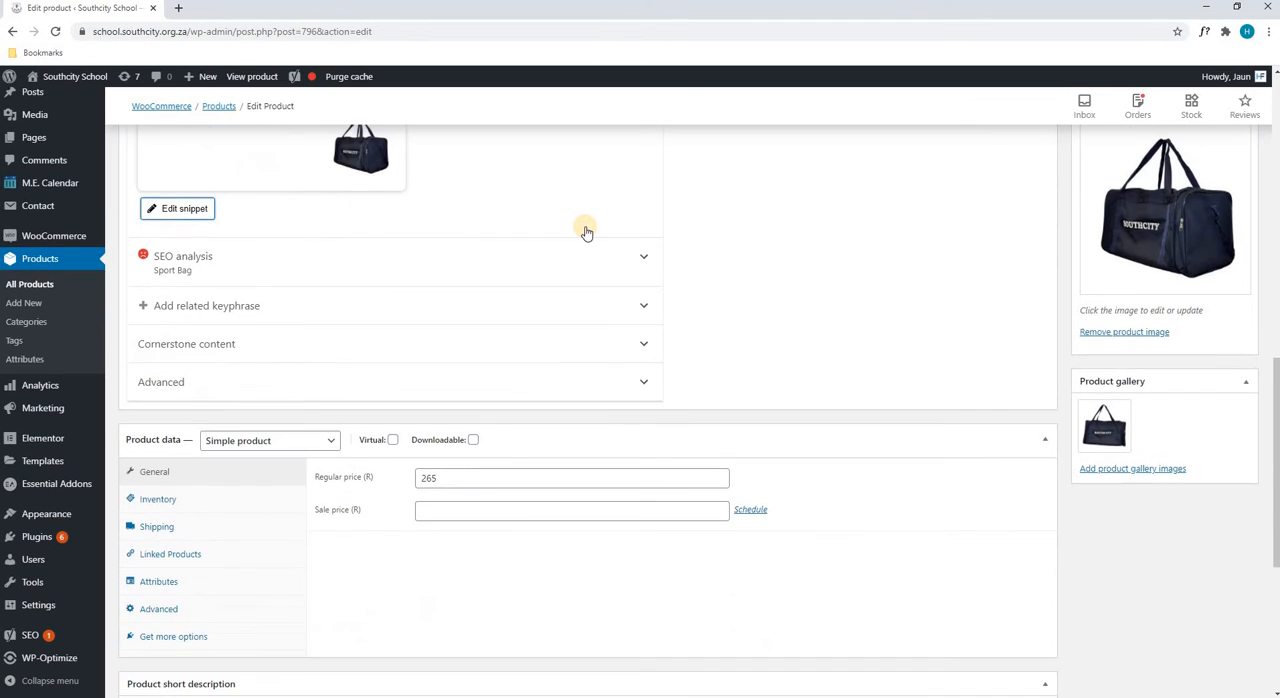
scroll(down, 3)
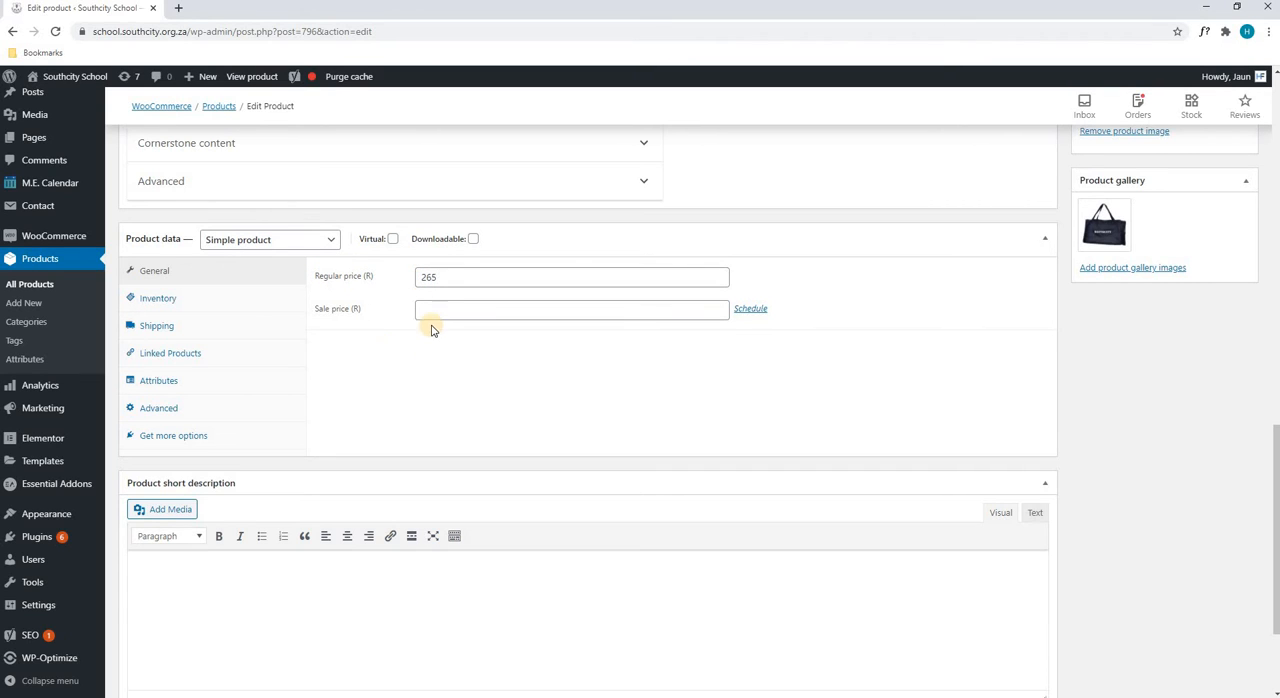
click(572, 308)
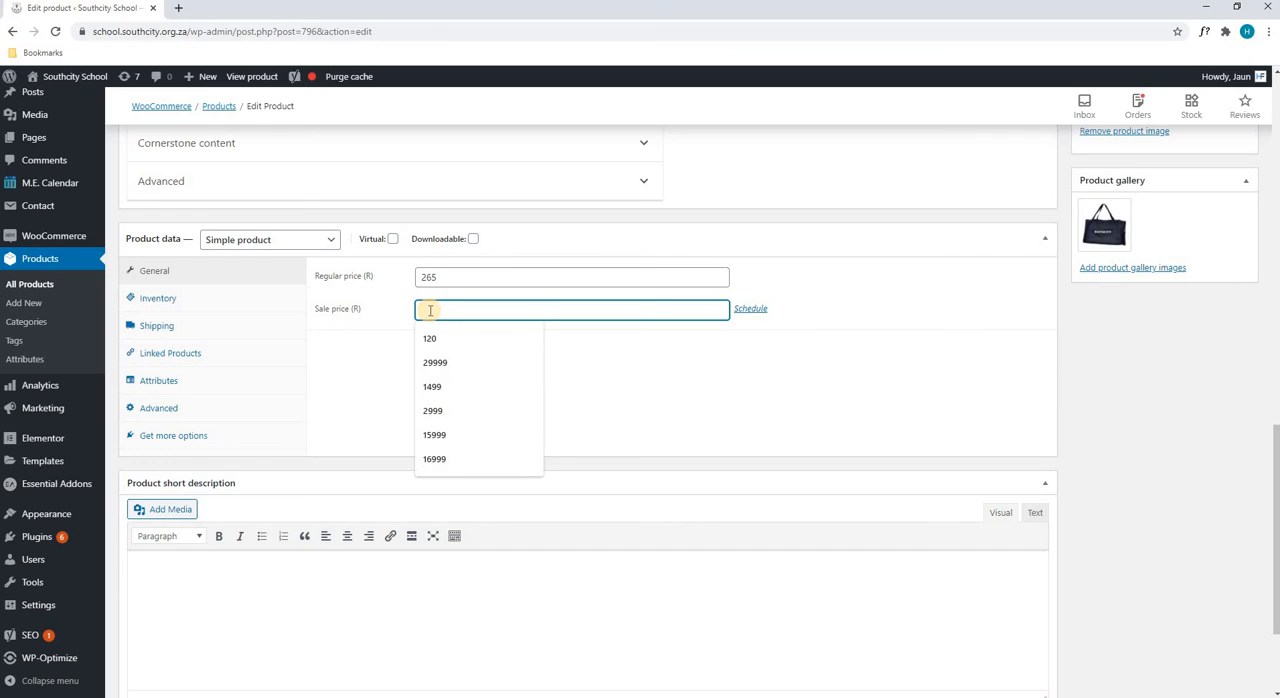
text(260)
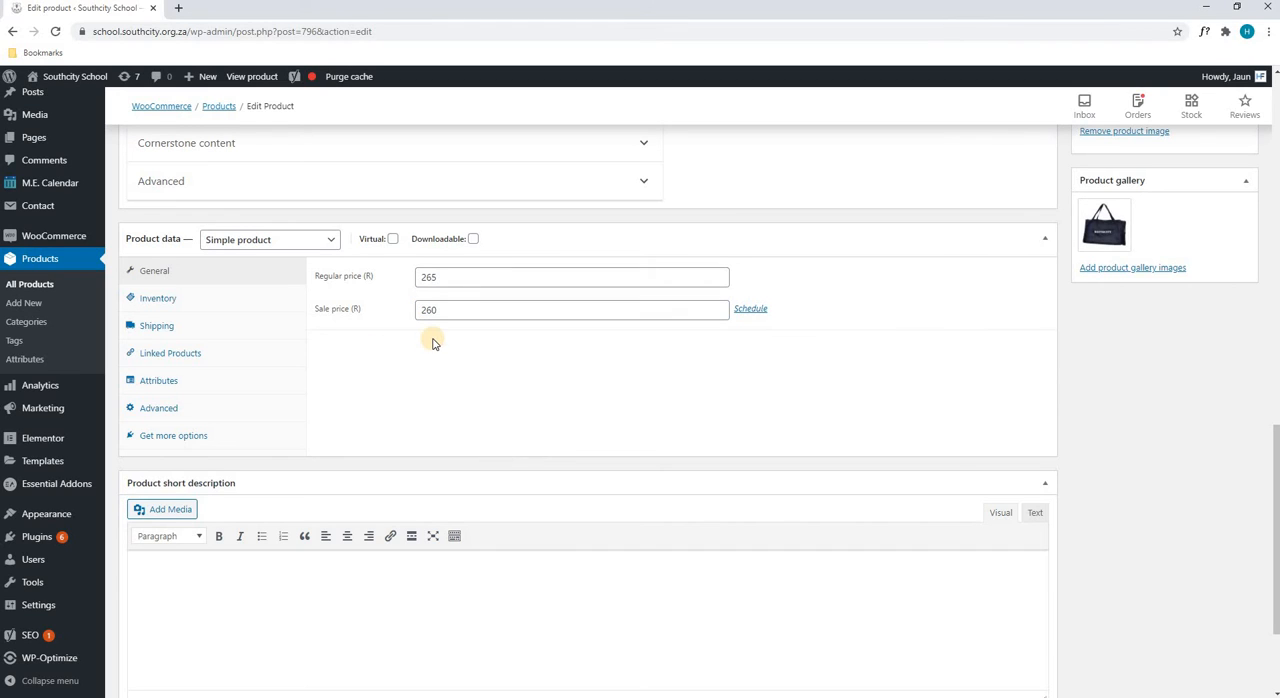
mouse_move(396, 292)
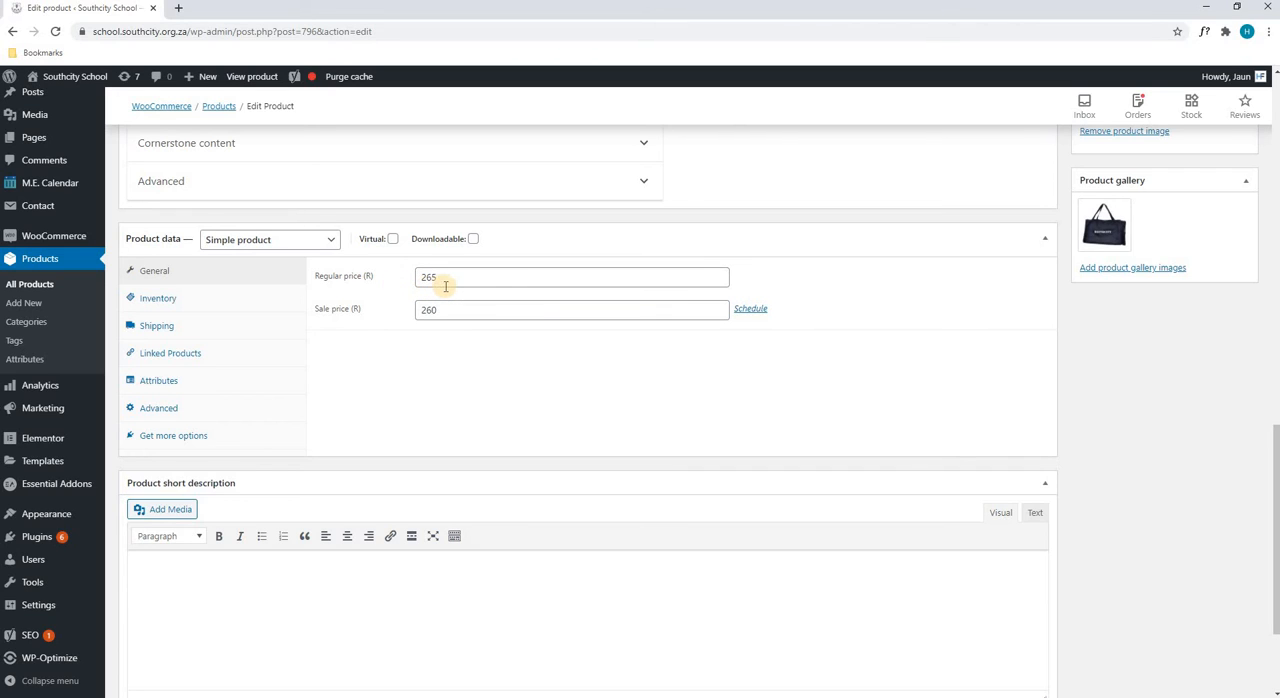
mouse_move(432, 332)
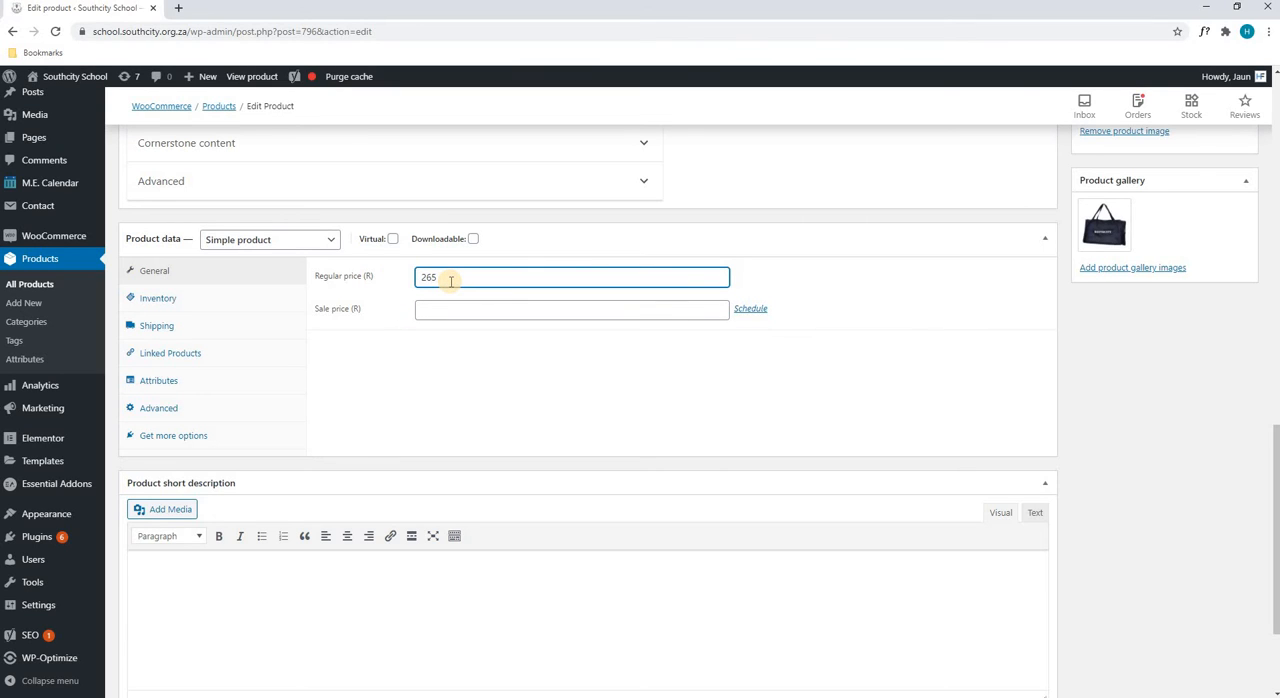
mouse_move(472, 272)
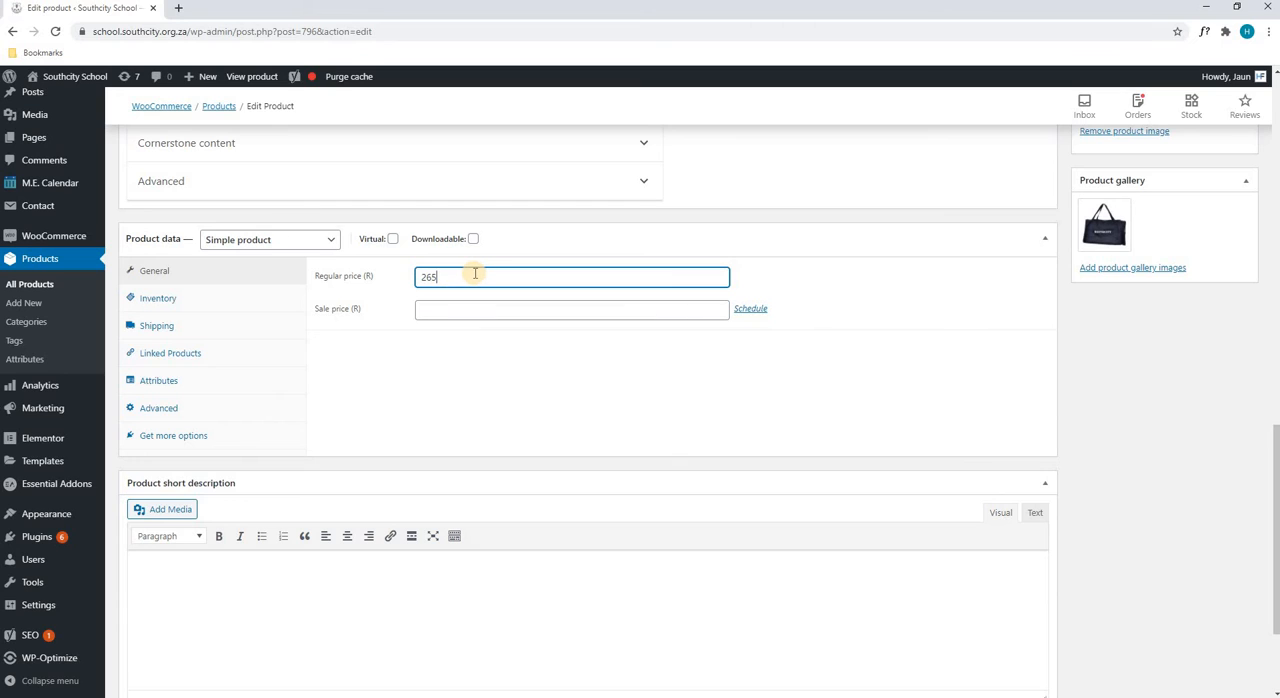
mouse_move(158, 300)
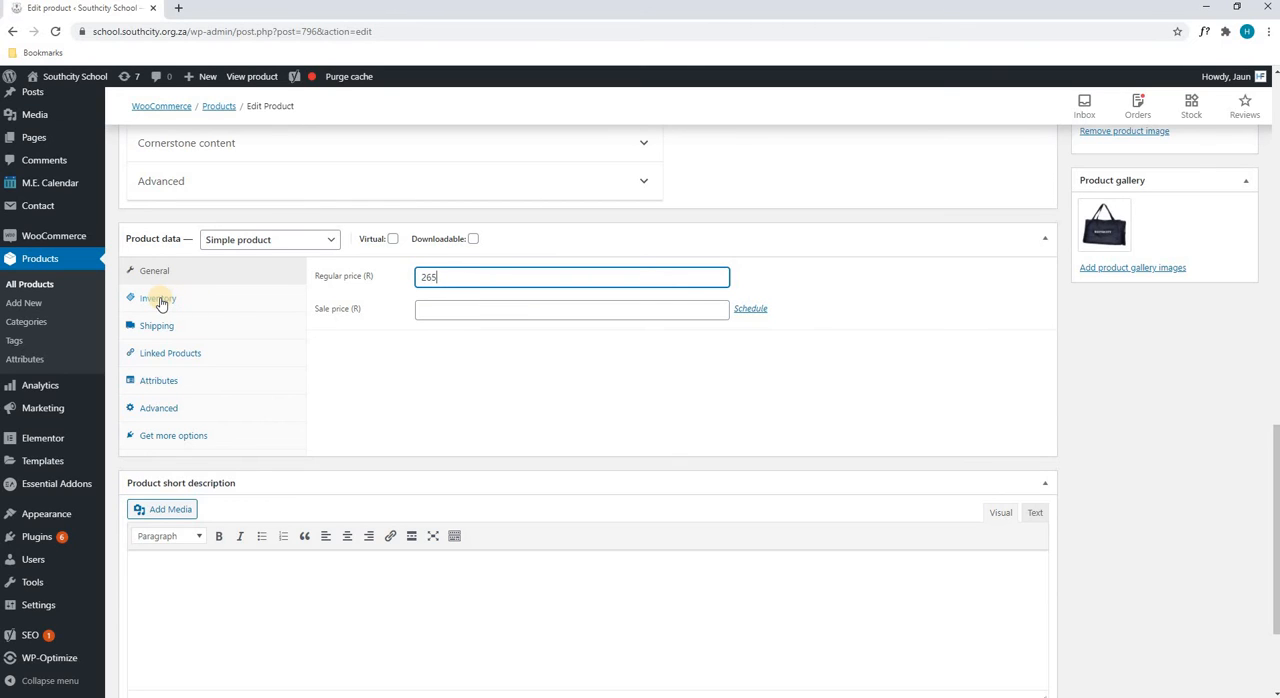
click(156, 298)
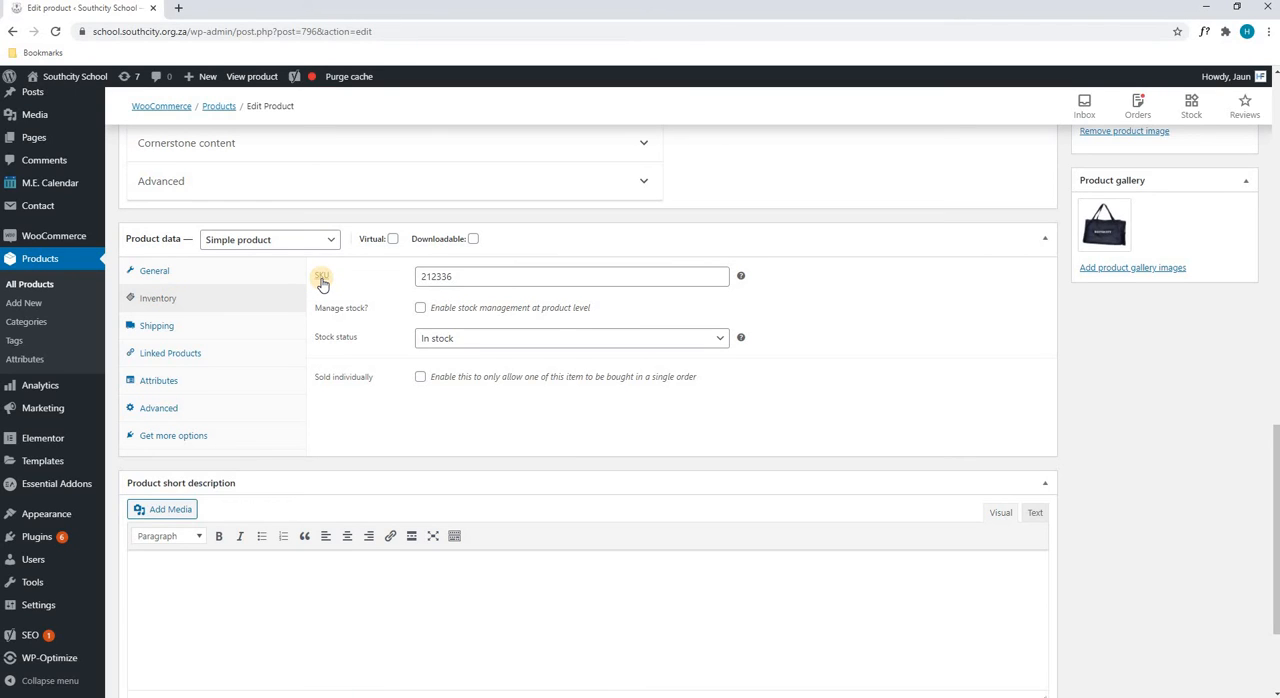
mouse_move(320, 276)
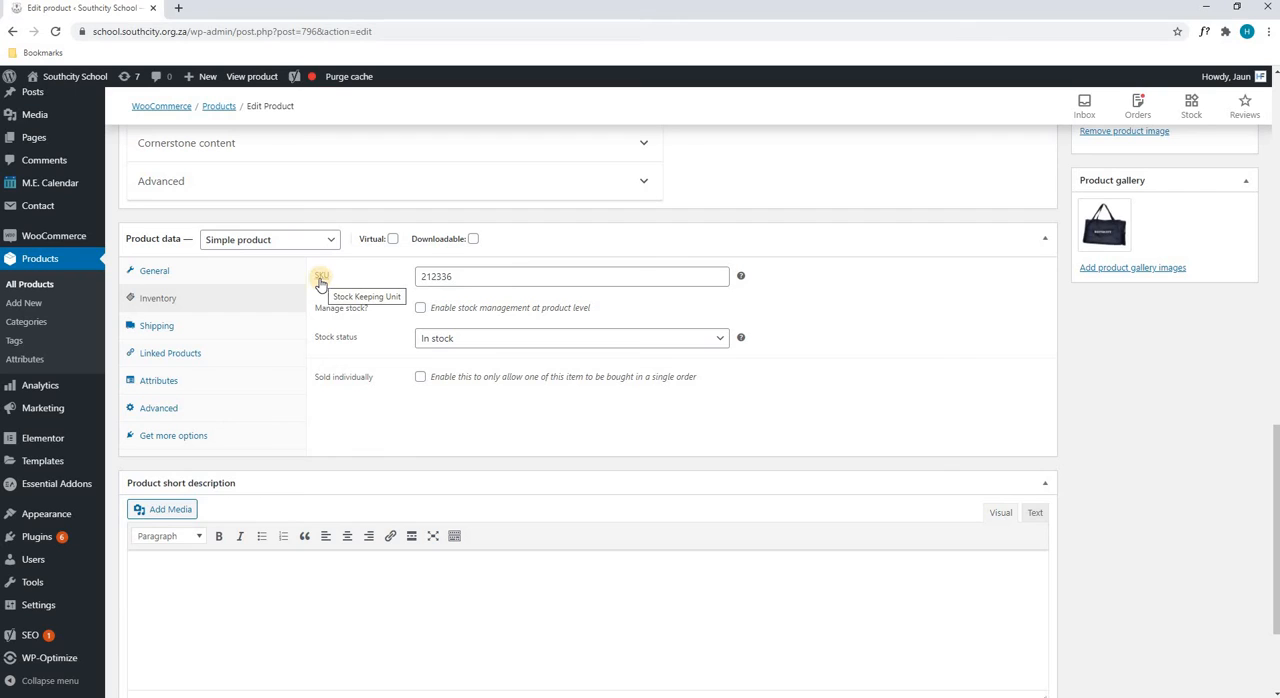
click(156, 324)
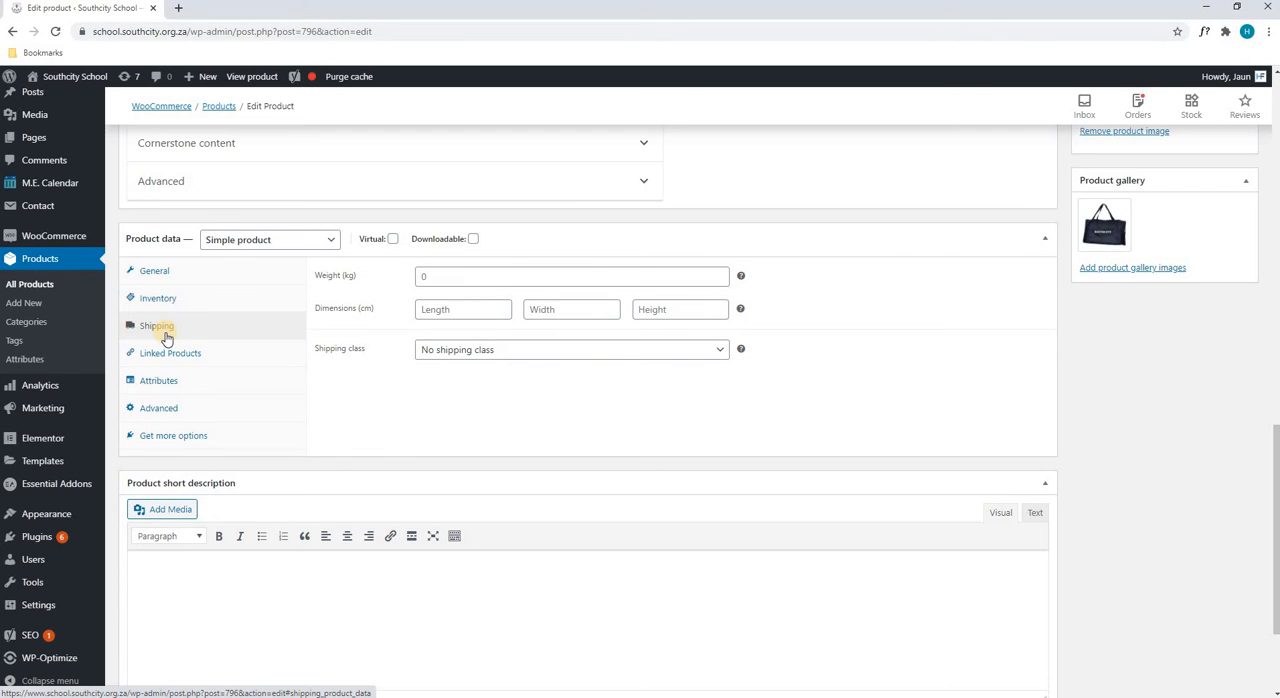
mouse_move(168, 352)
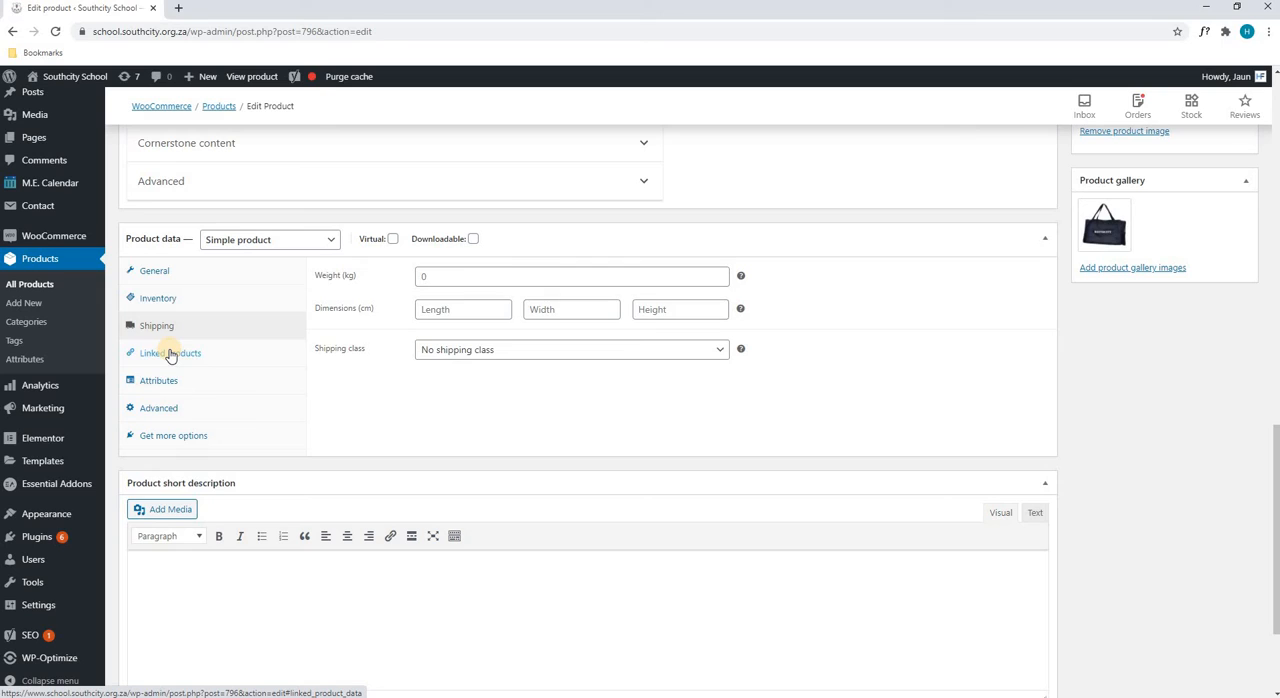
click(170, 352)
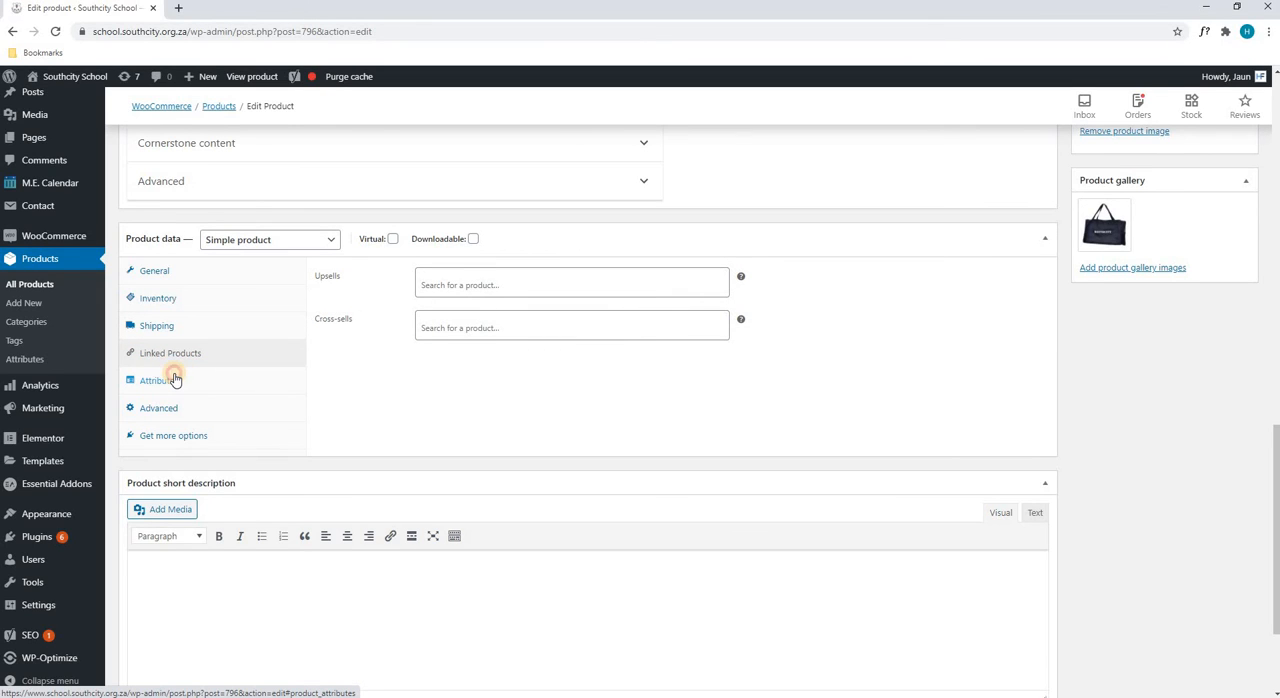
click(158, 380)
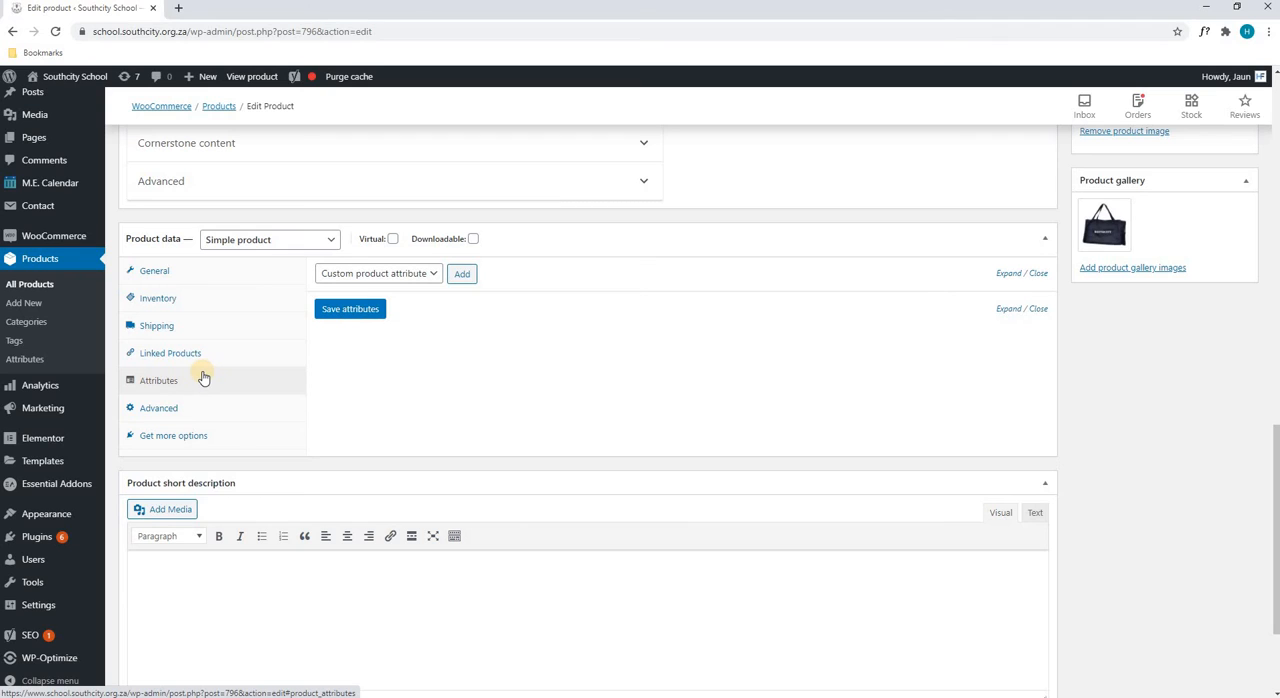
mouse_move(170, 416)
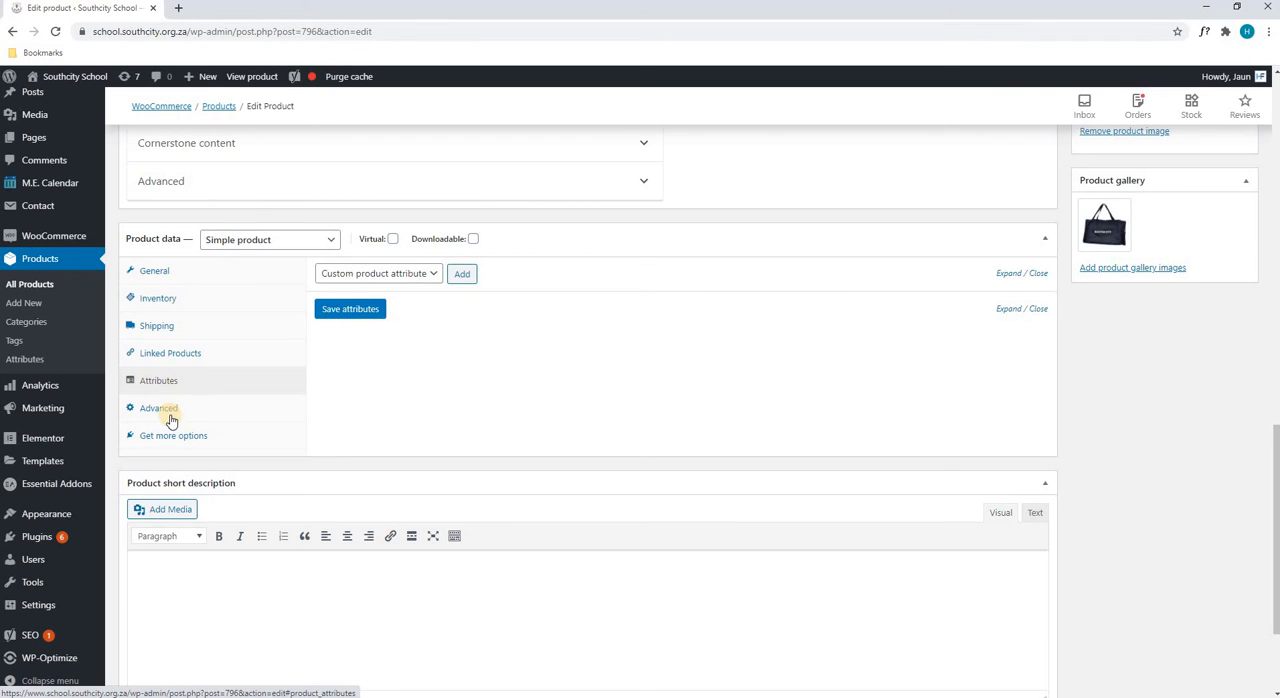
click(158, 408)
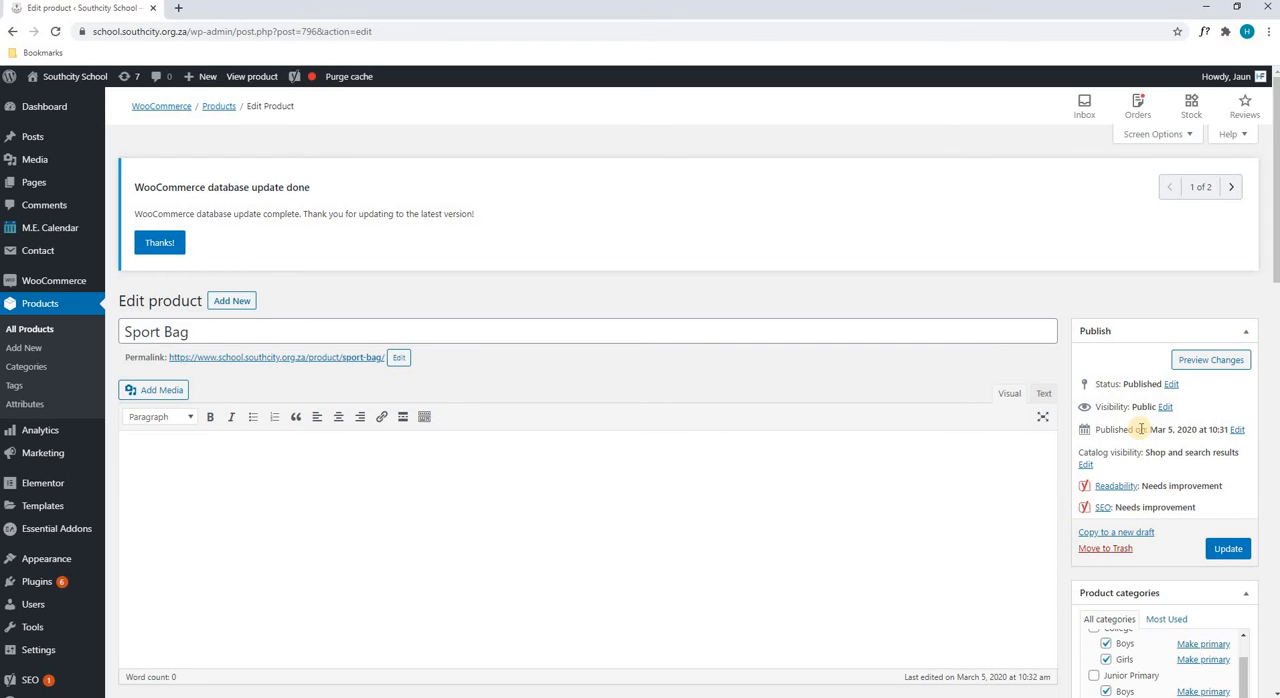
scroll(down, 3)
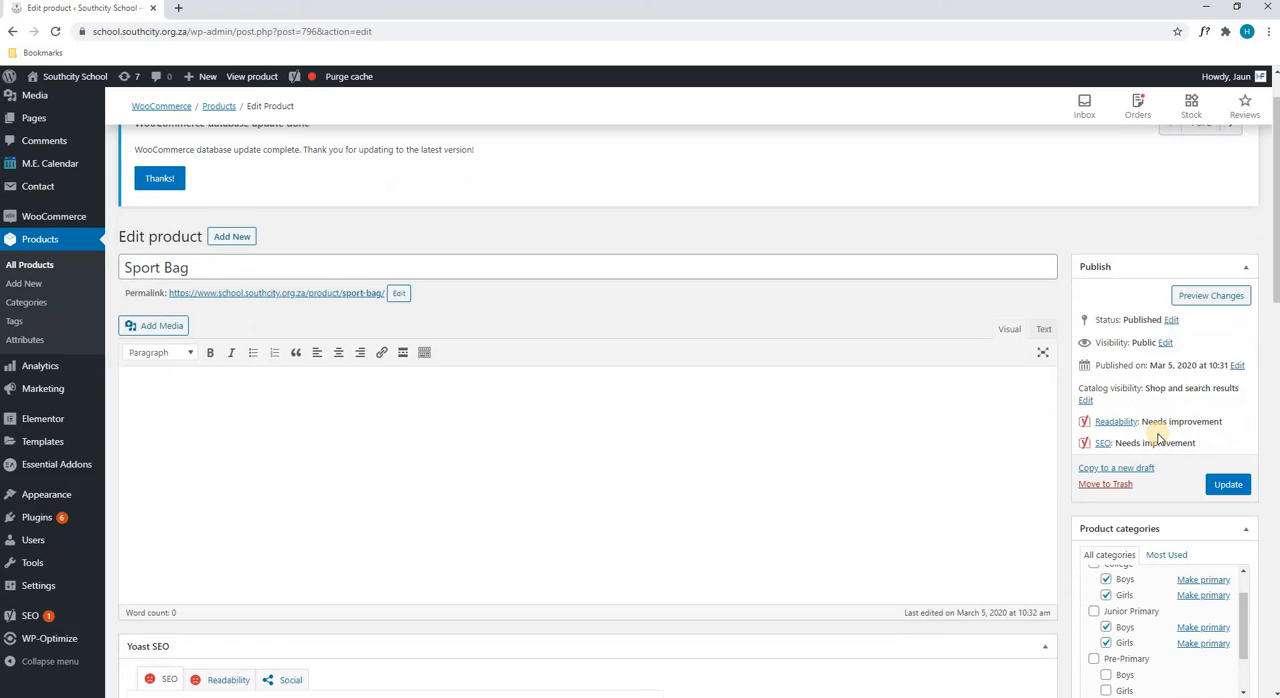
scroll(down, 3)
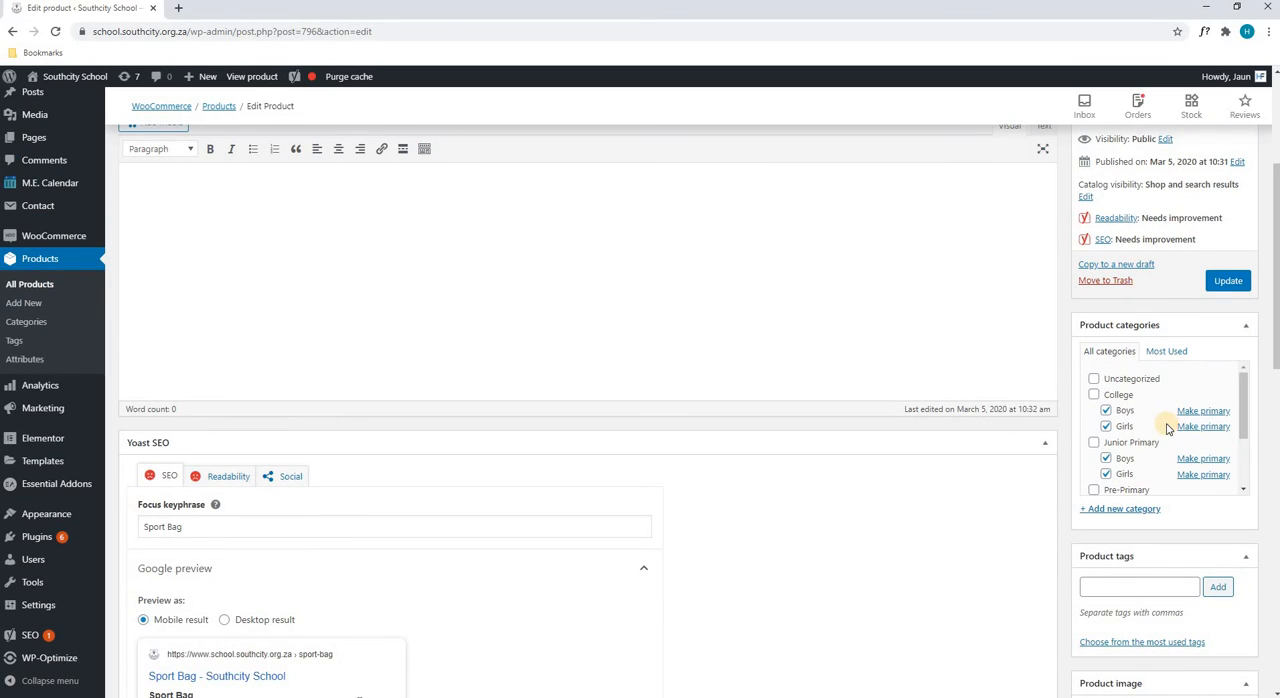
click(1108, 426)
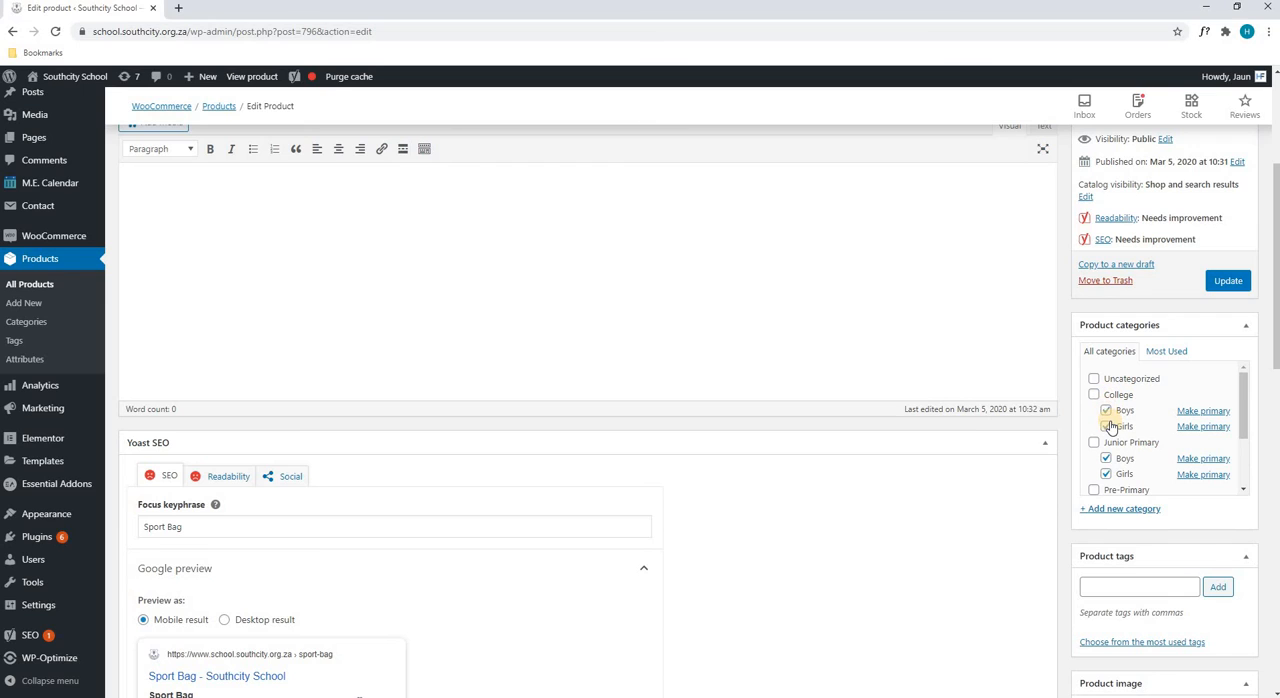
scroll(down, 3)
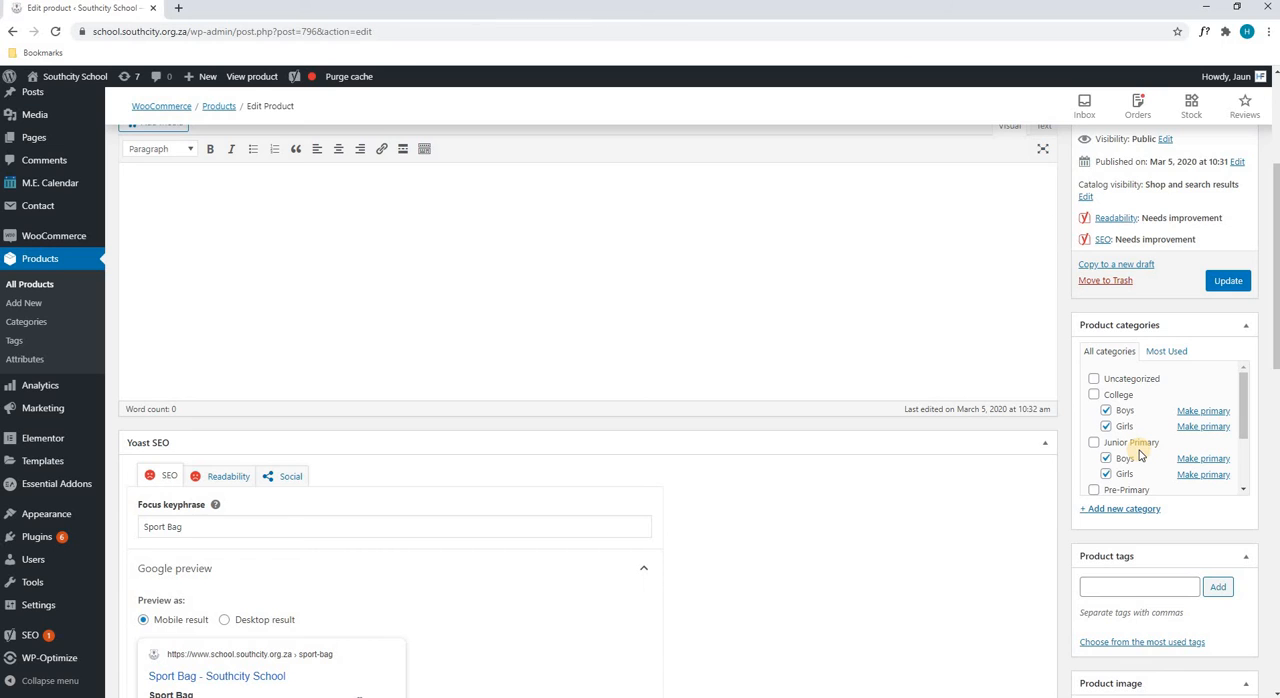
scroll(down, 3)
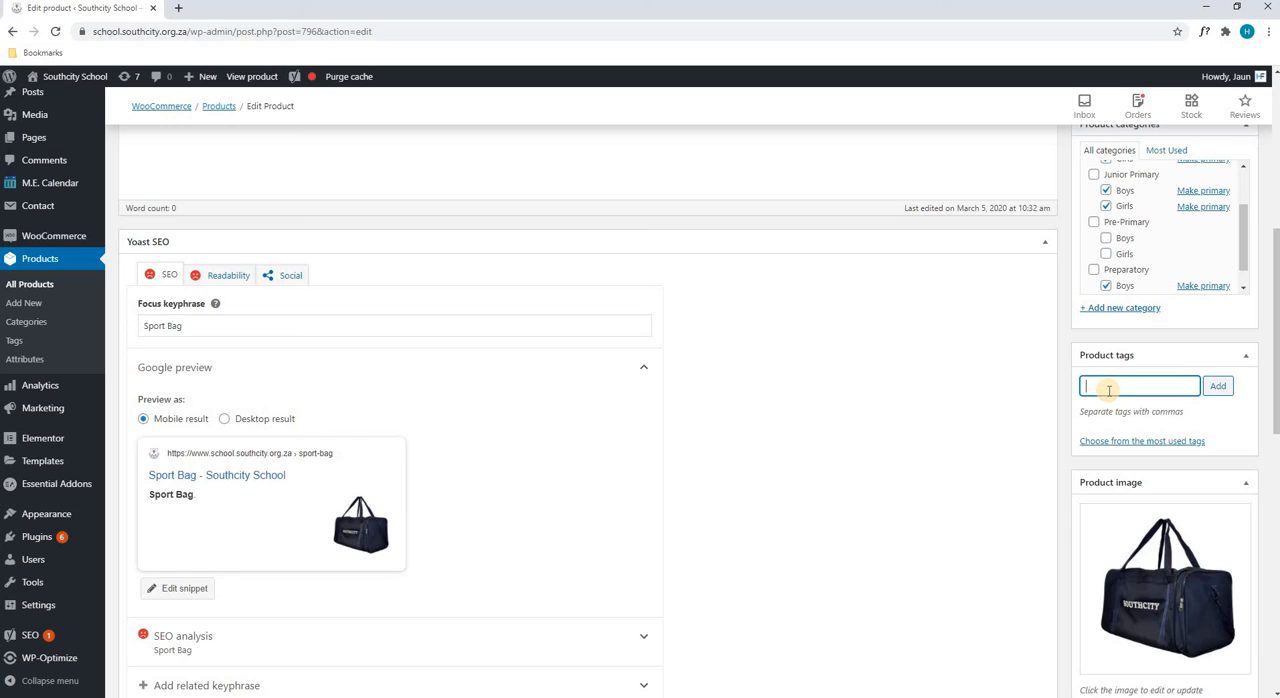
Add 'Sport Bag' as a product tag on the Sport Bag product
text(Sport Bag)
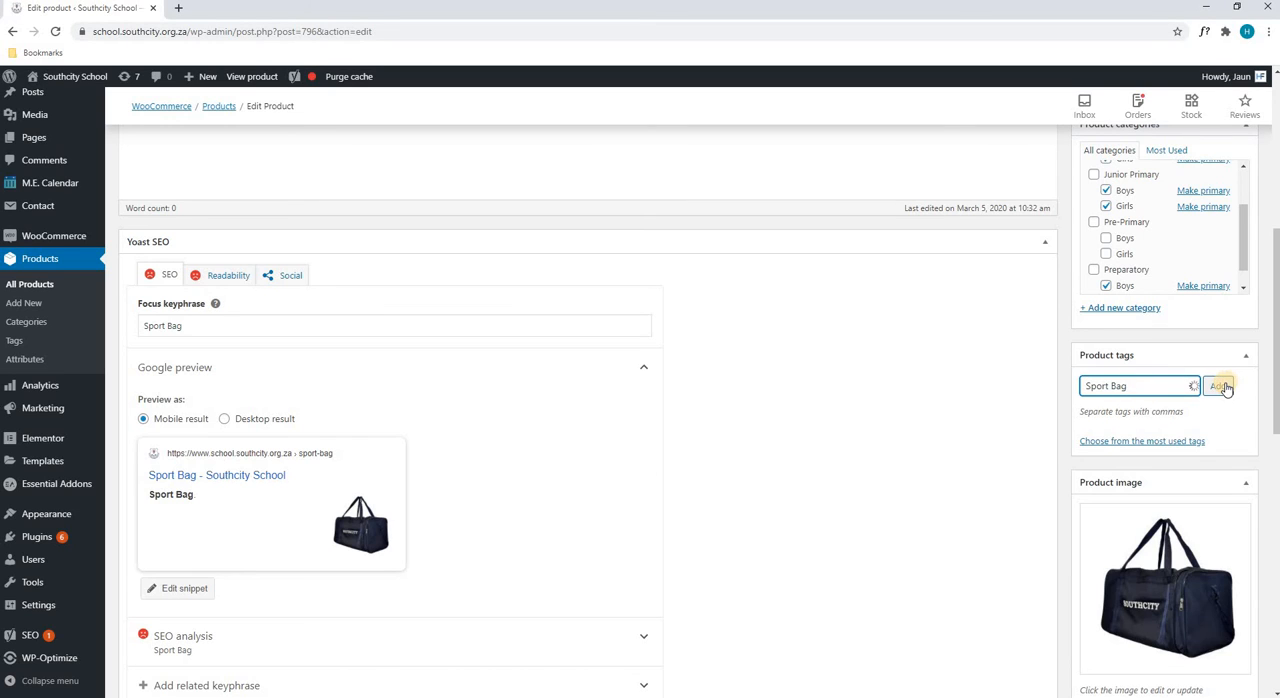
click(1224, 388)
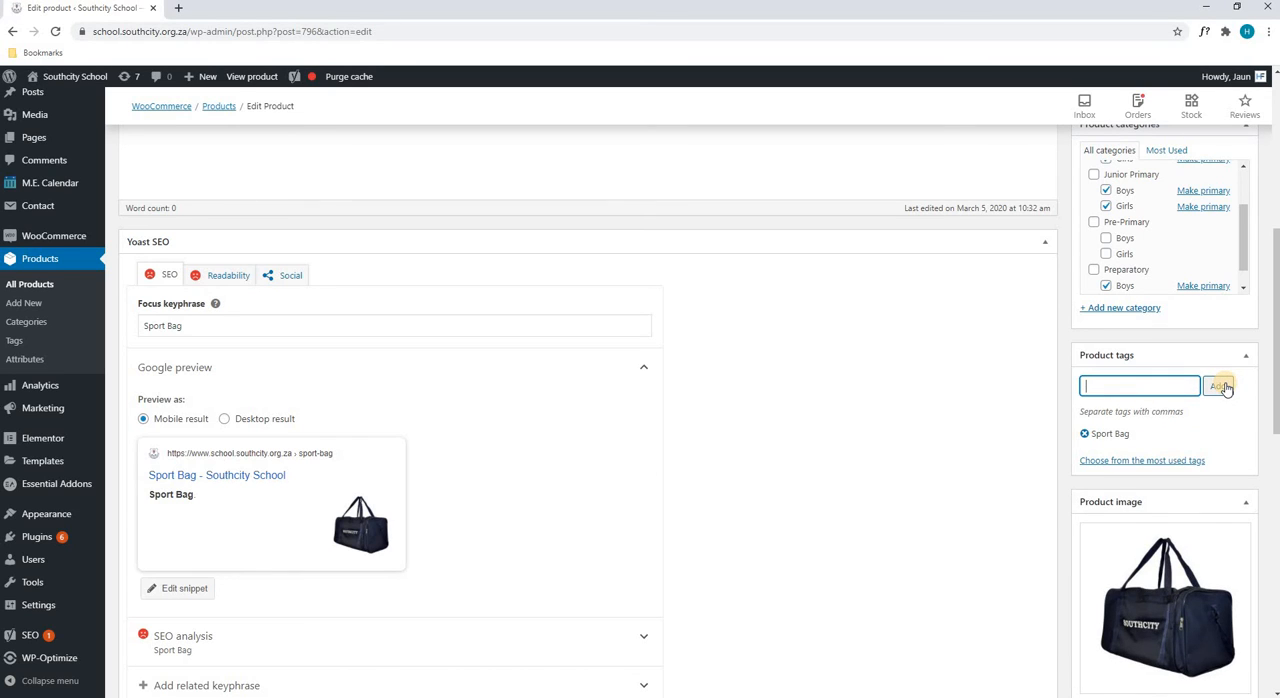
scroll(down, 3)
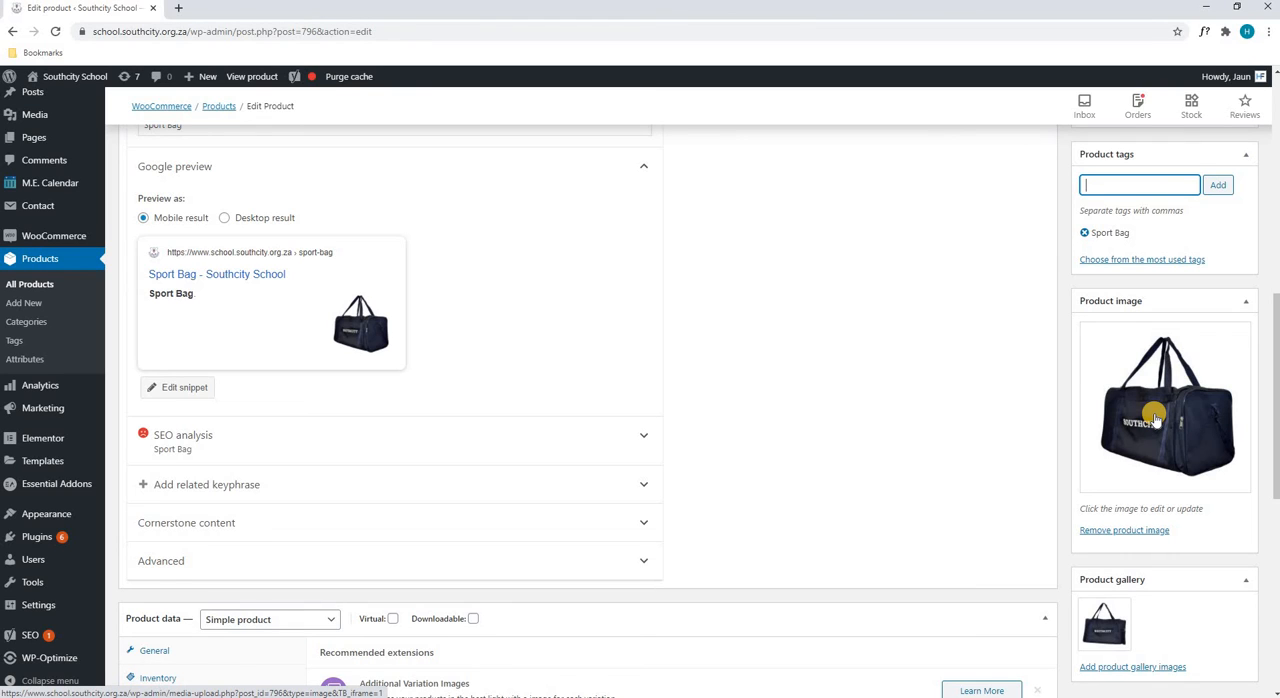
click(1156, 424)
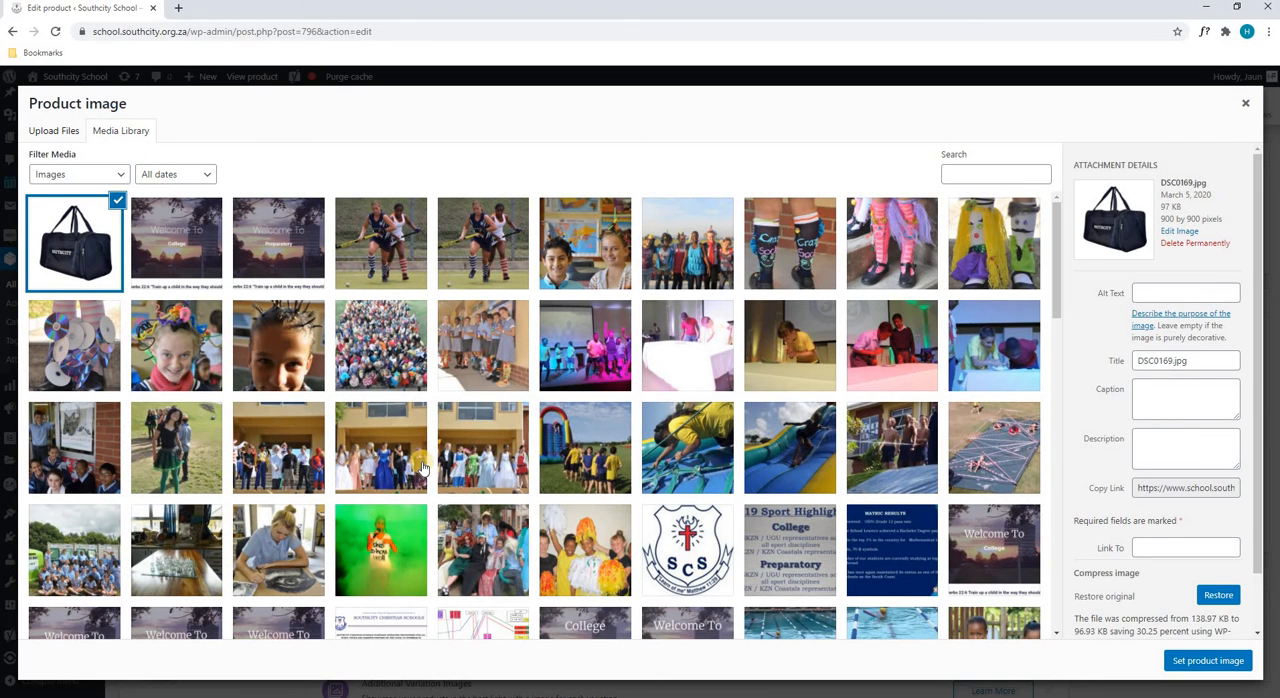
scroll(down, 3)
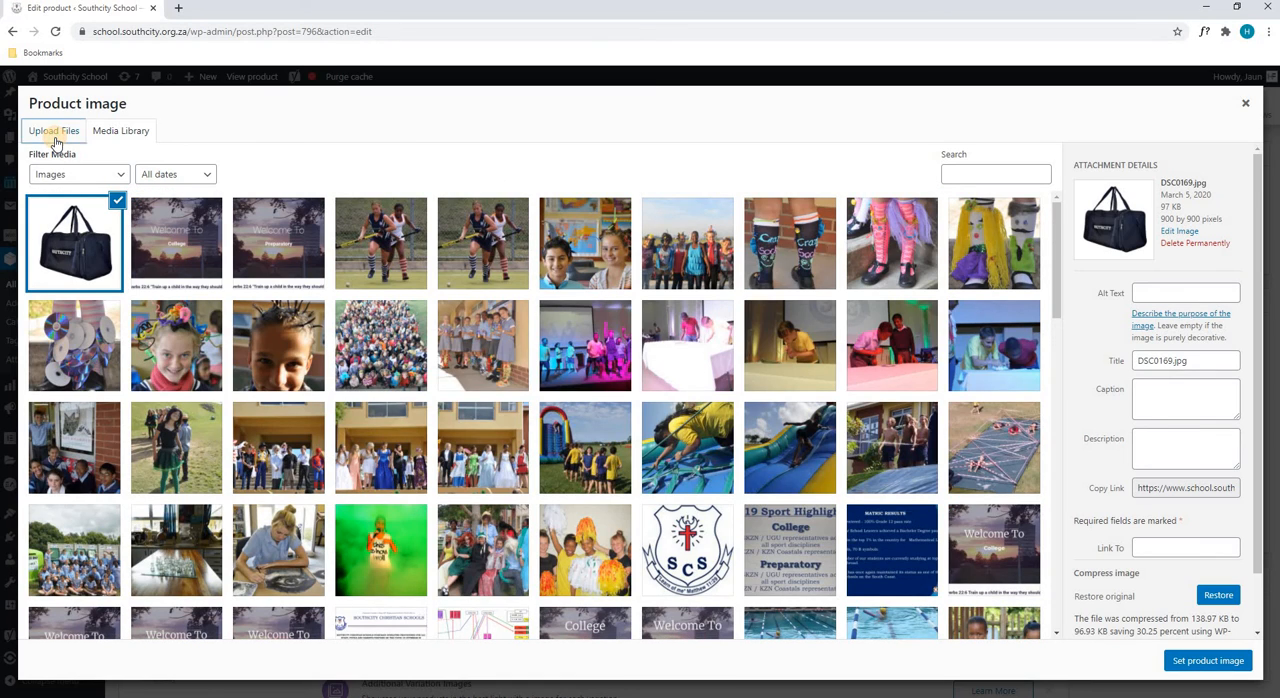
click(52, 132)
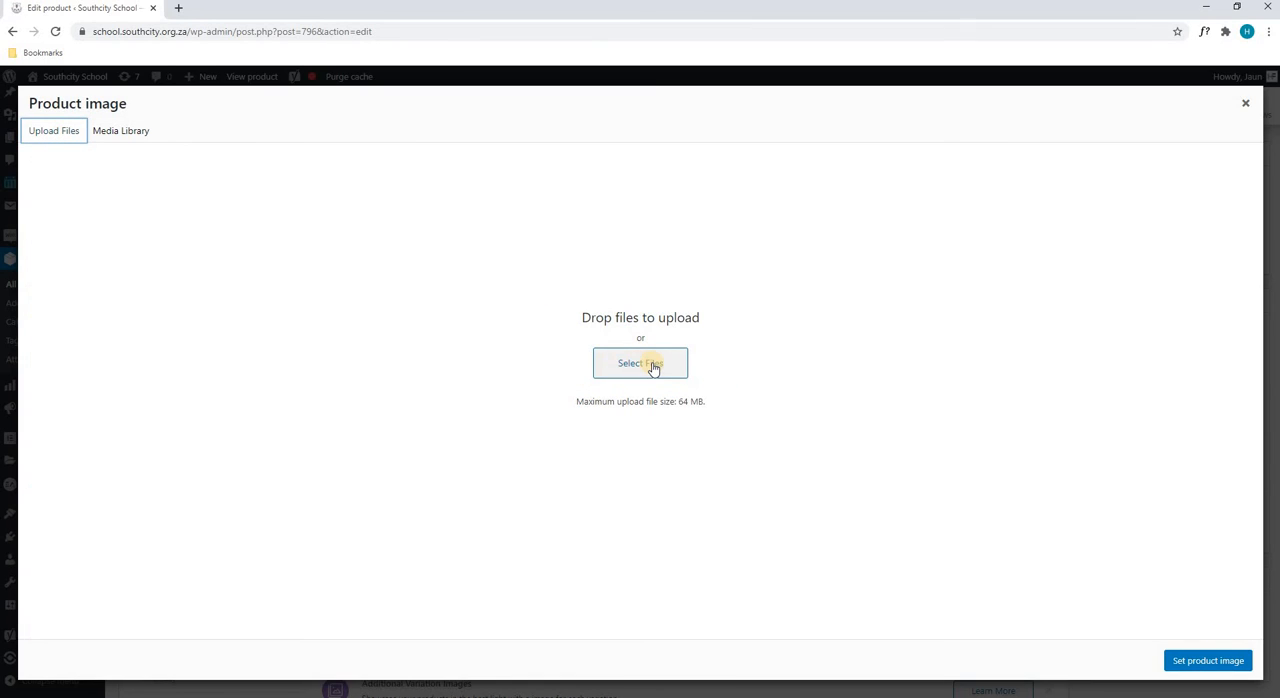
mouse_move(1244, 108)
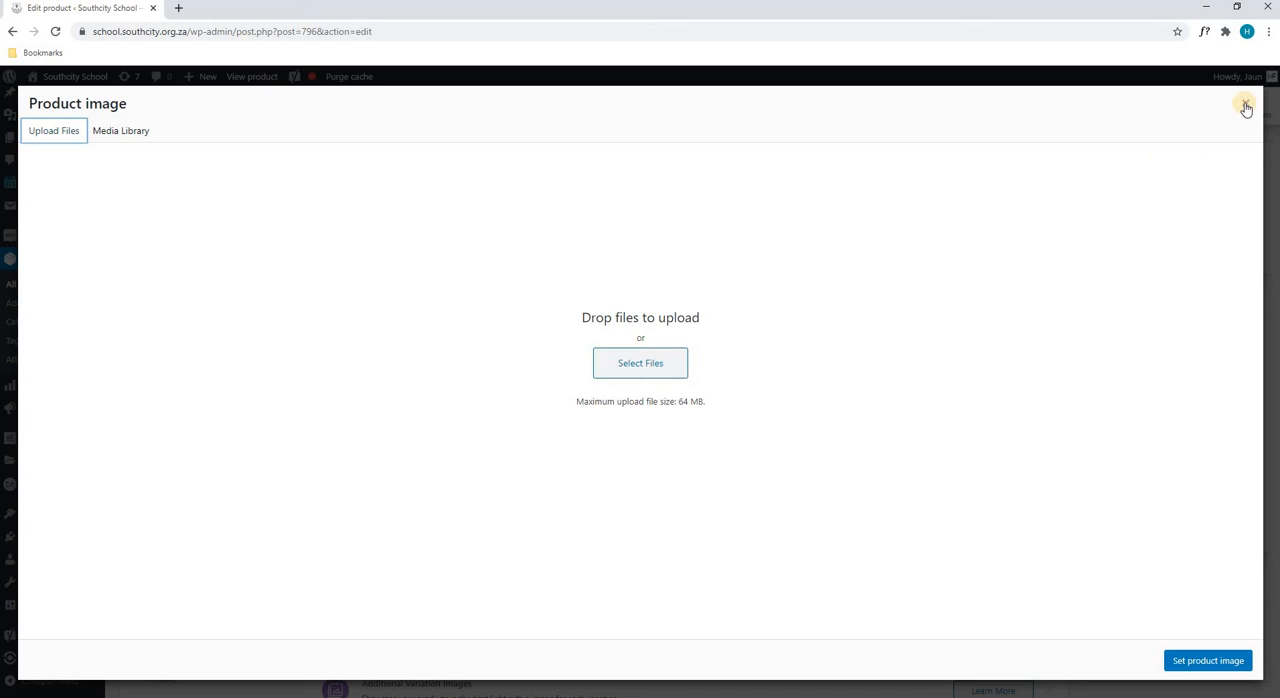
click(1244, 108)
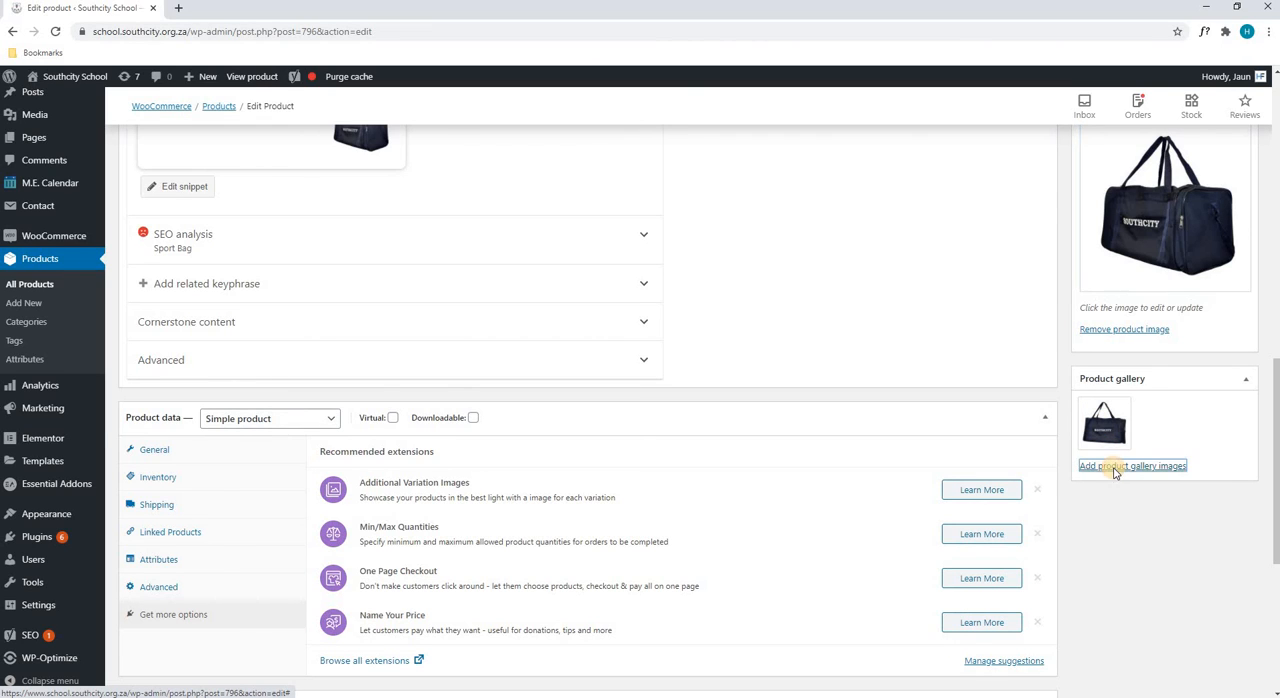
click(1136, 466)
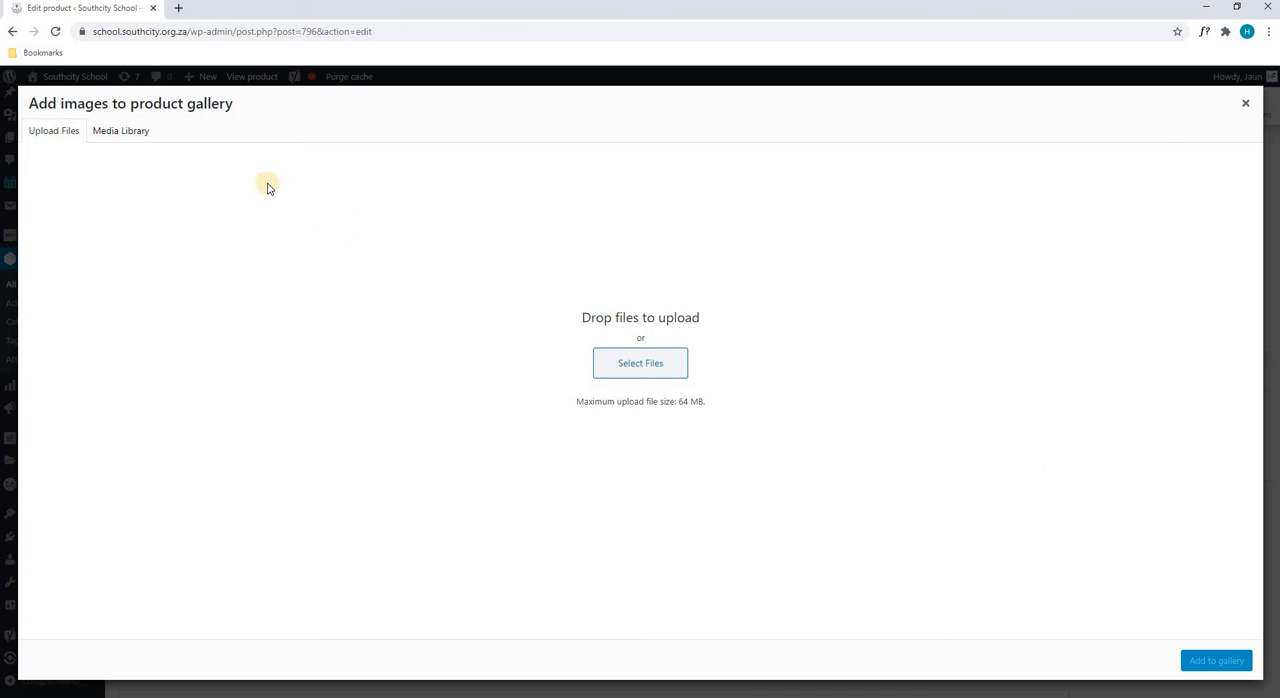
mouse_move(112, 136)
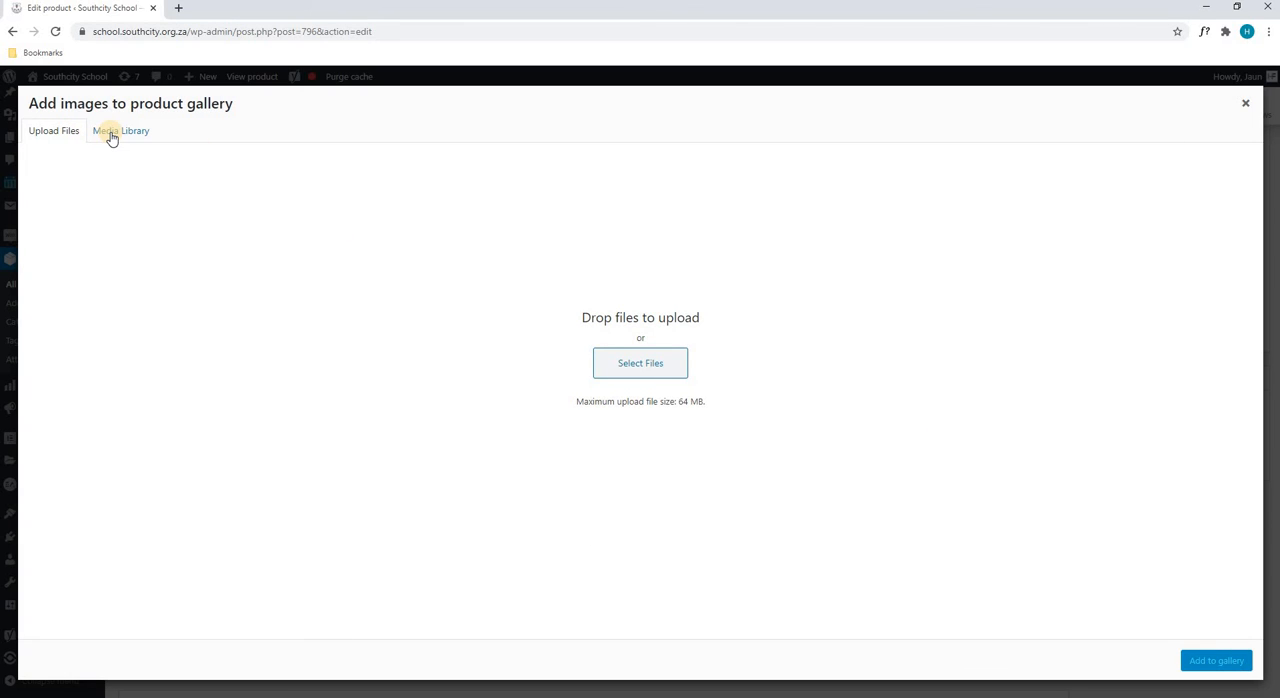
click(120, 130)
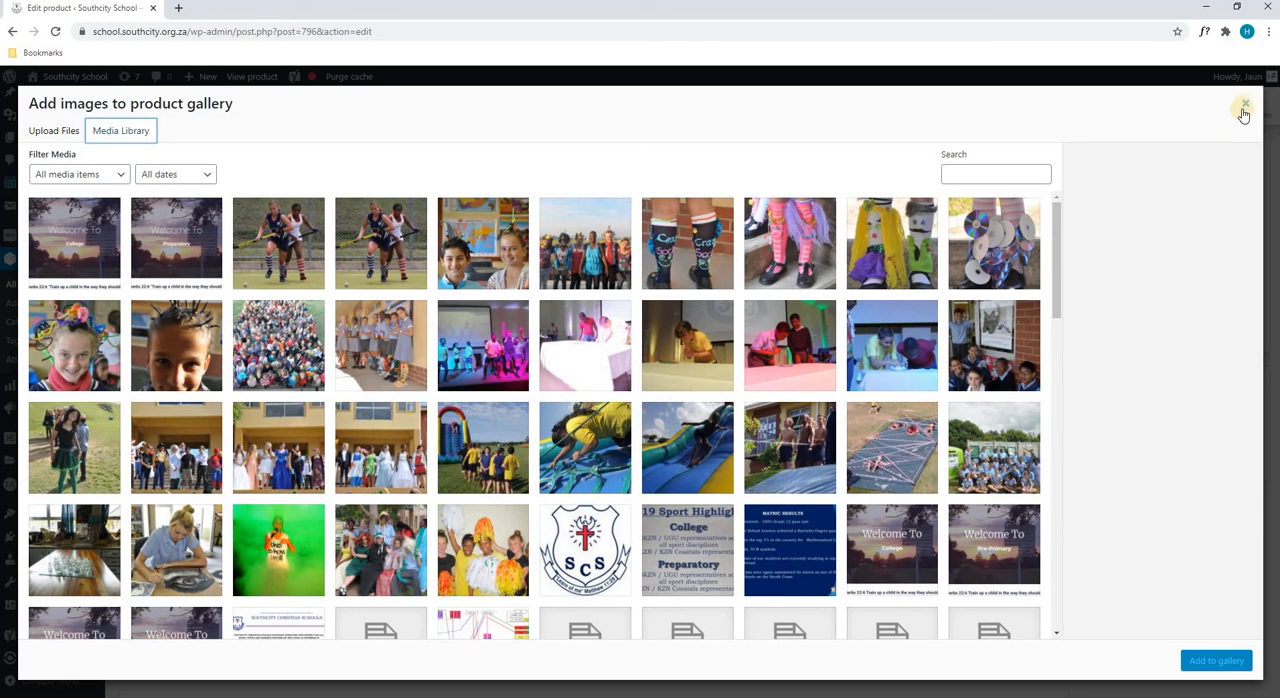
click(994, 244)
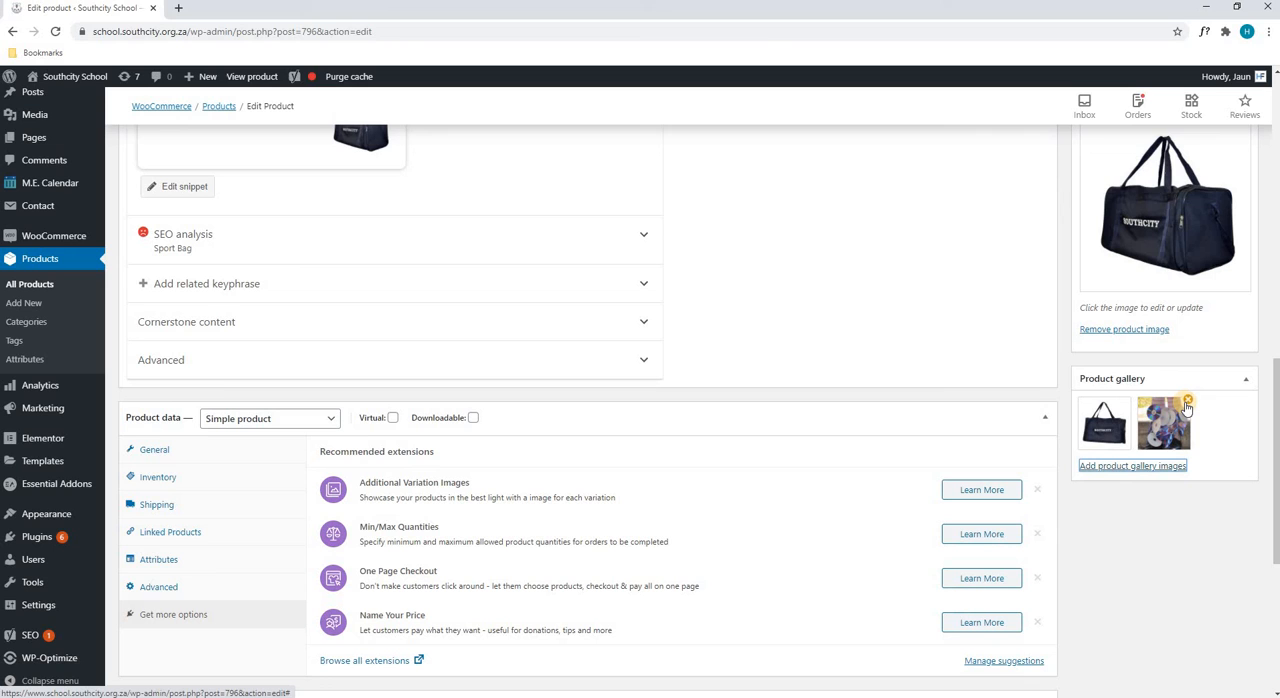
click(1188, 400)
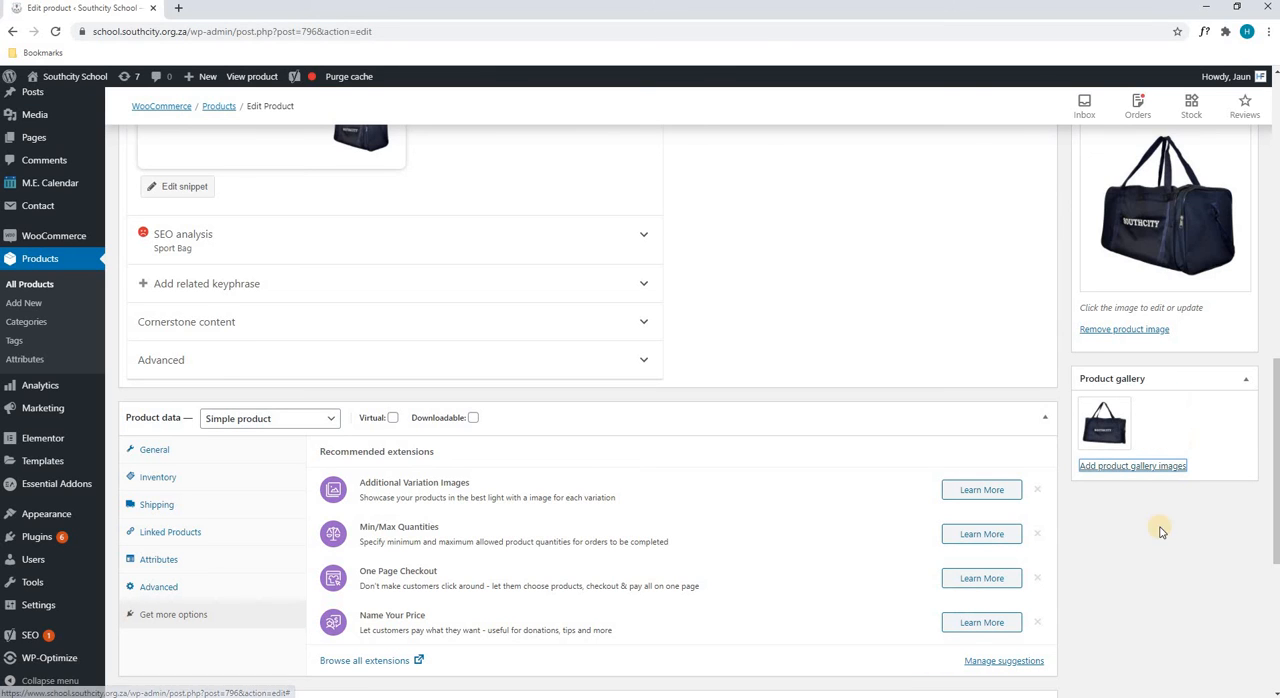
scroll(down, 3)
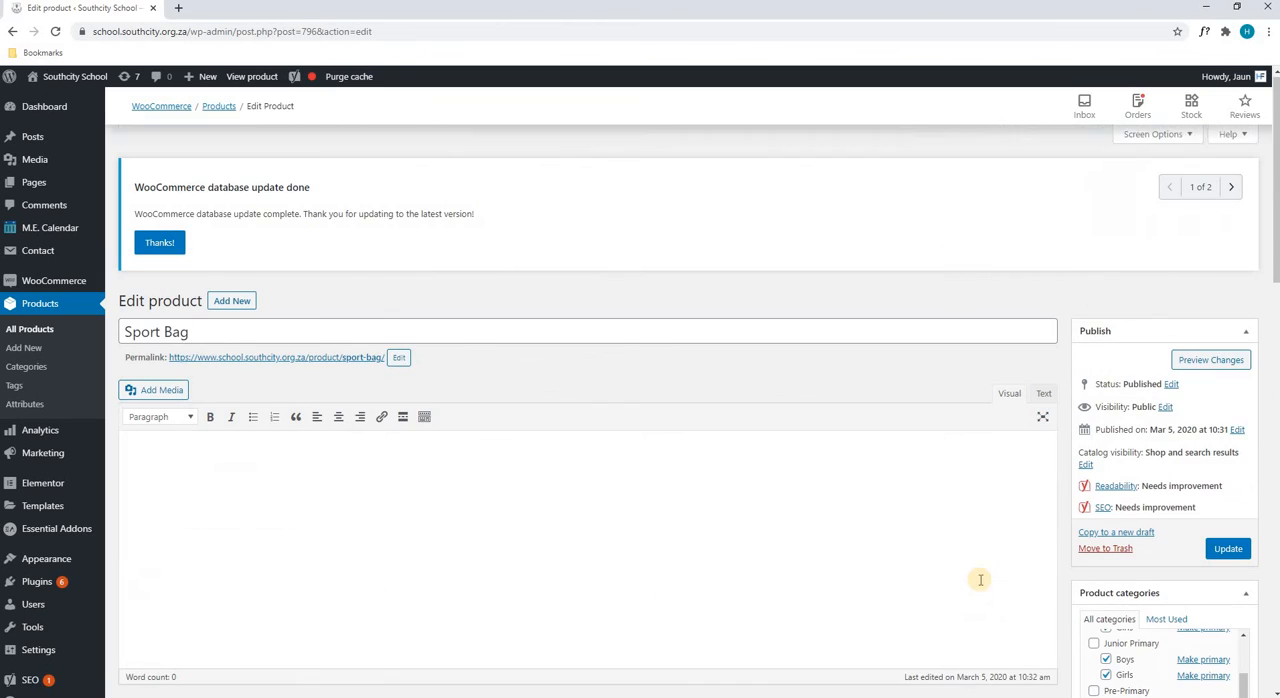
mouse_move(282, 332)
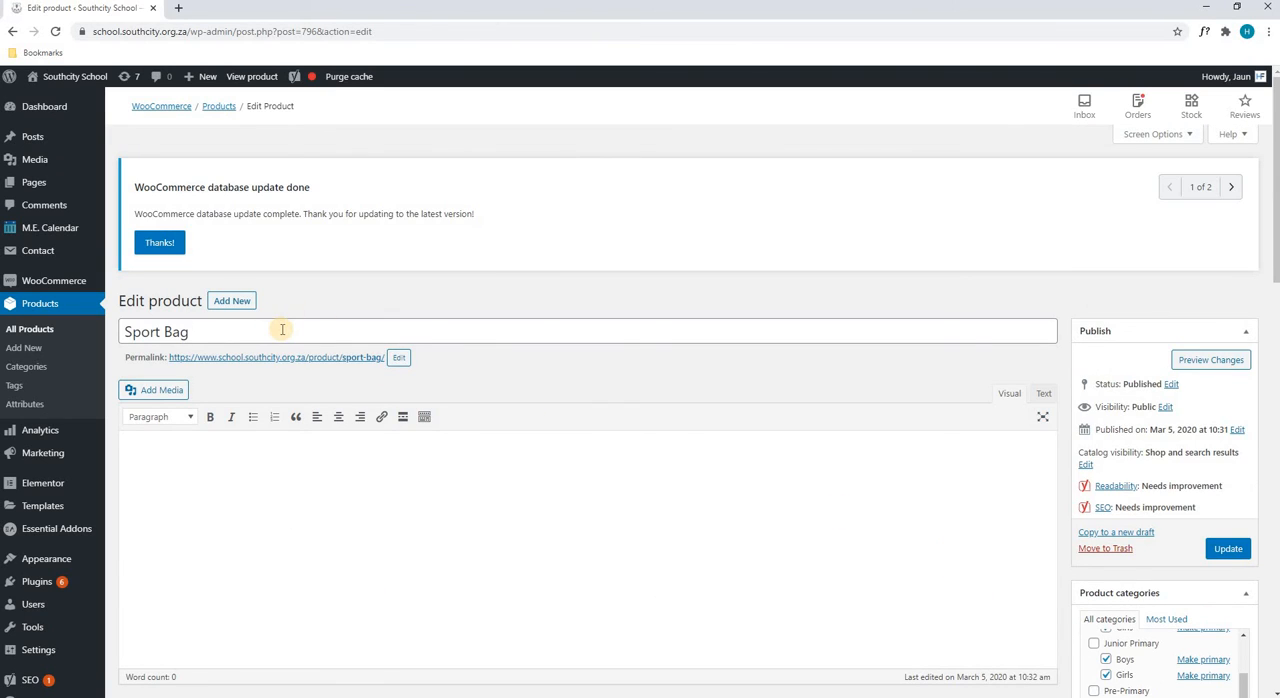
Update the Sport Bag product from the Publish box to save all edits
scroll(down, 3)
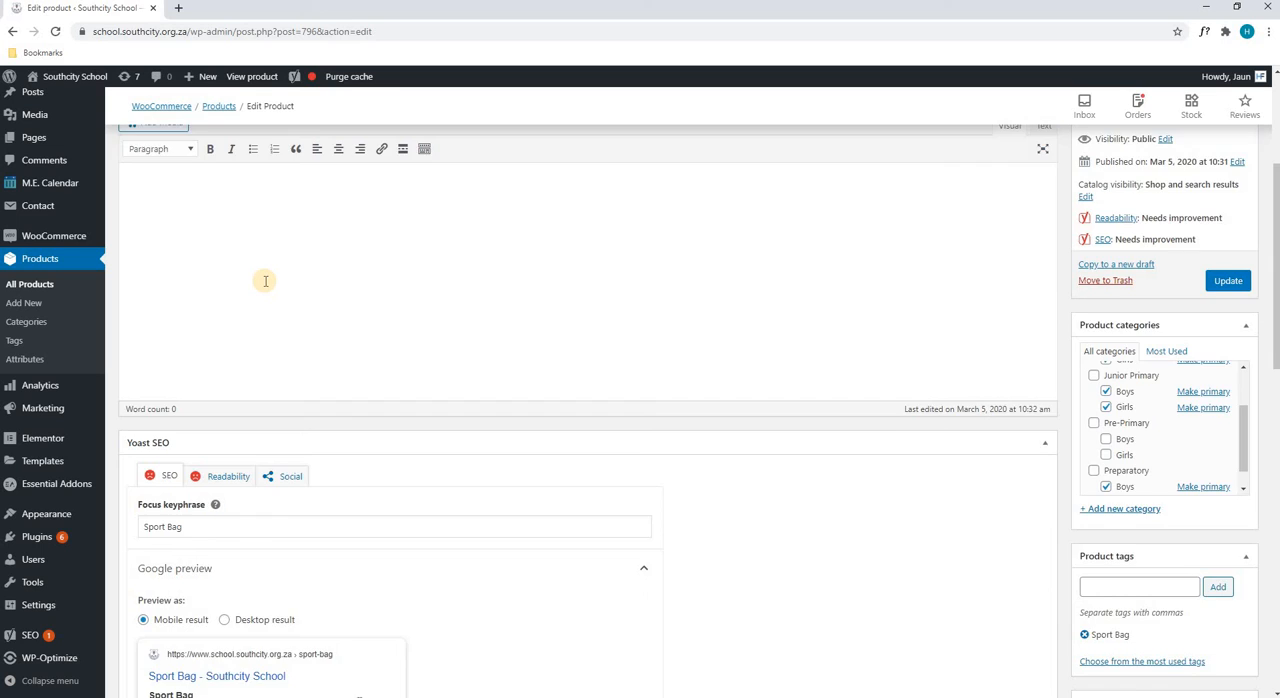
scroll(down, 3)
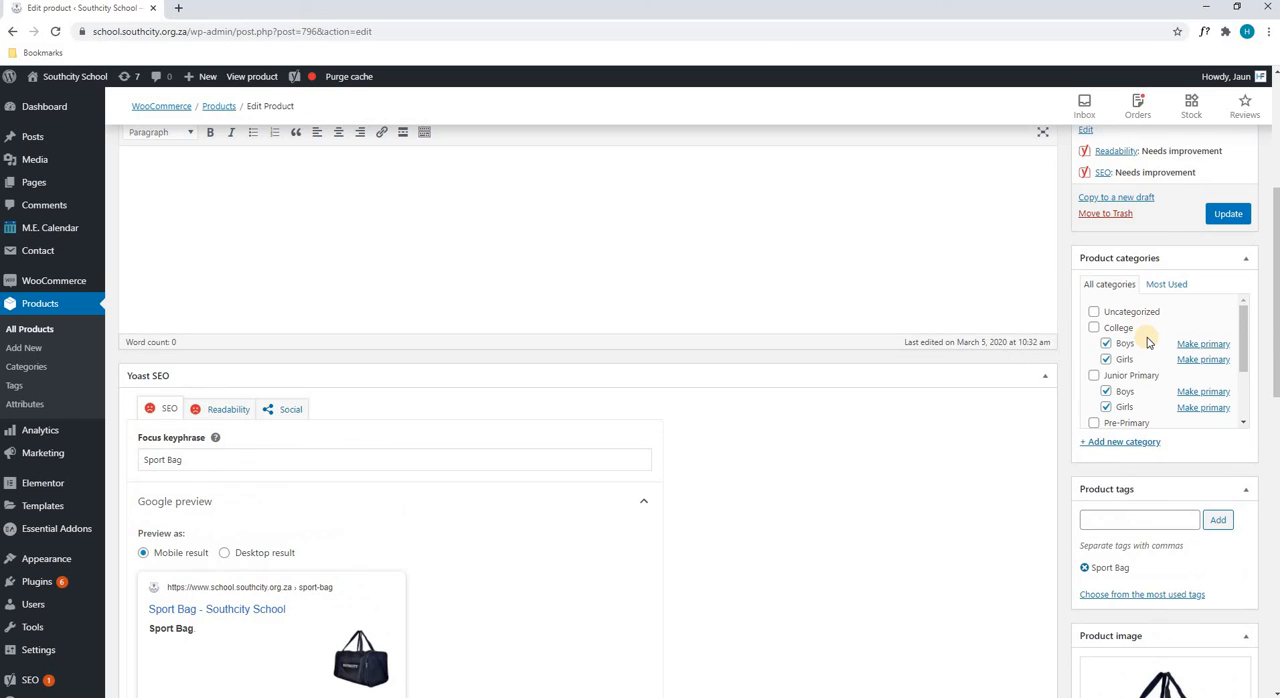
scroll(down, 3)
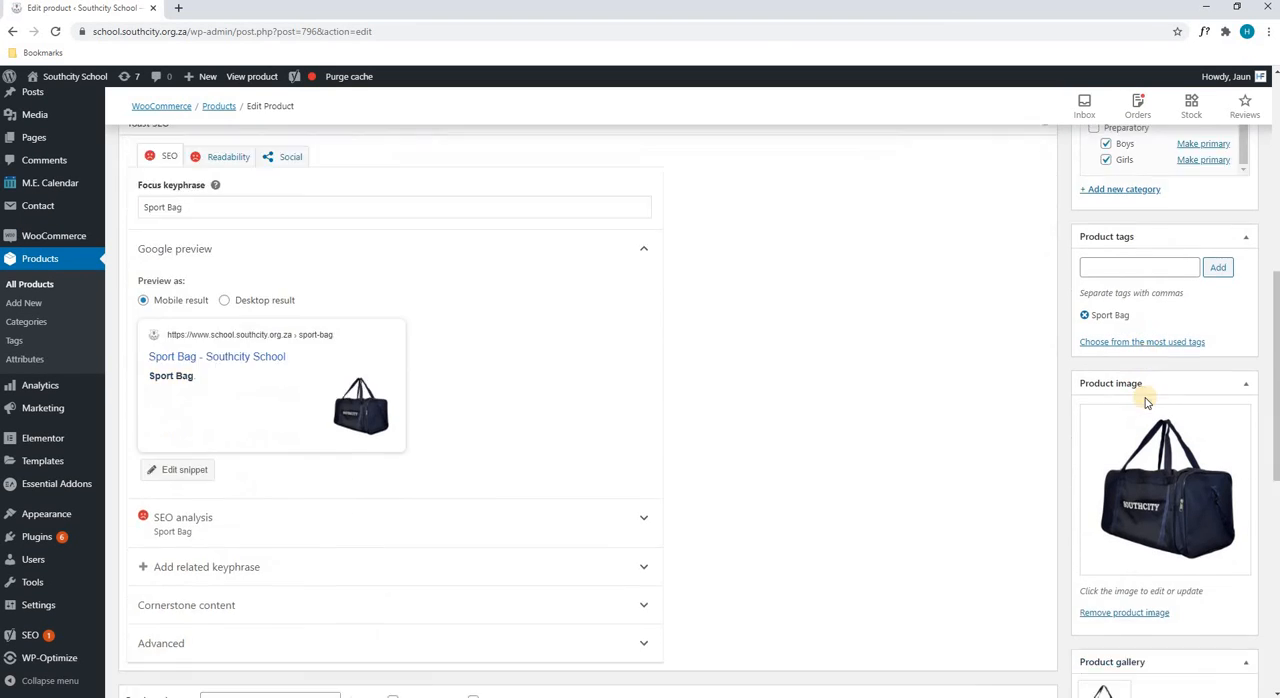
scroll(down, 3)
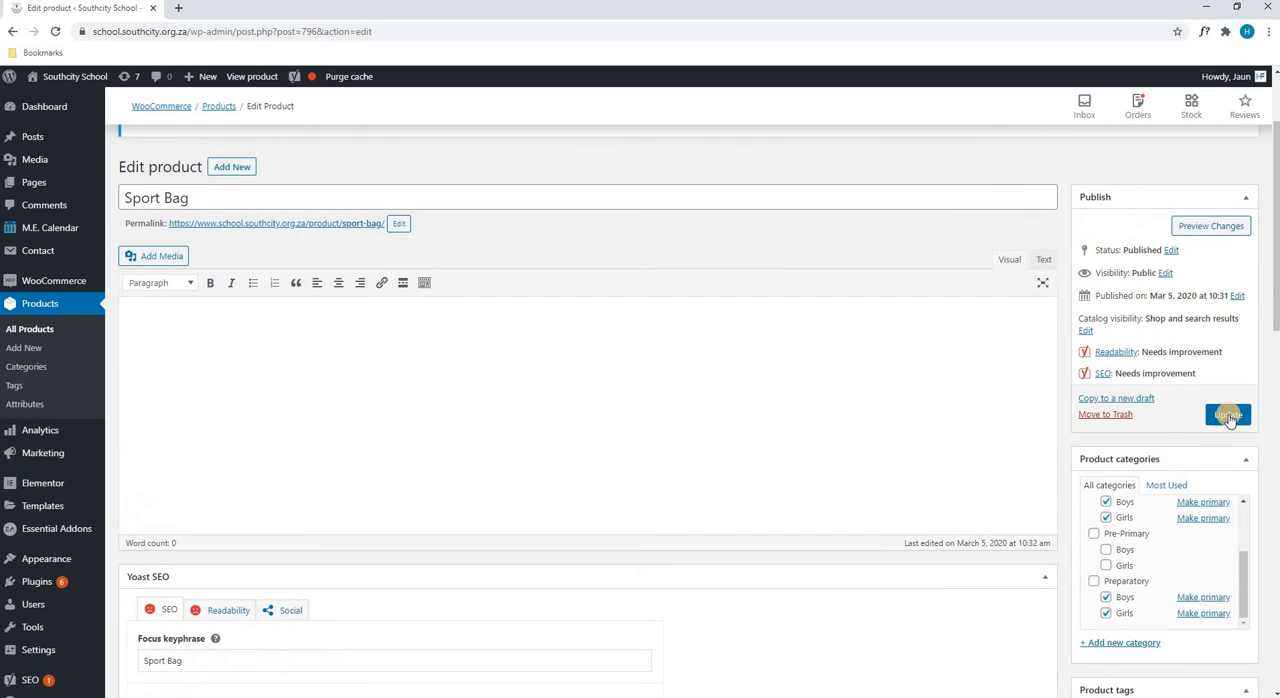
click(1224, 414)
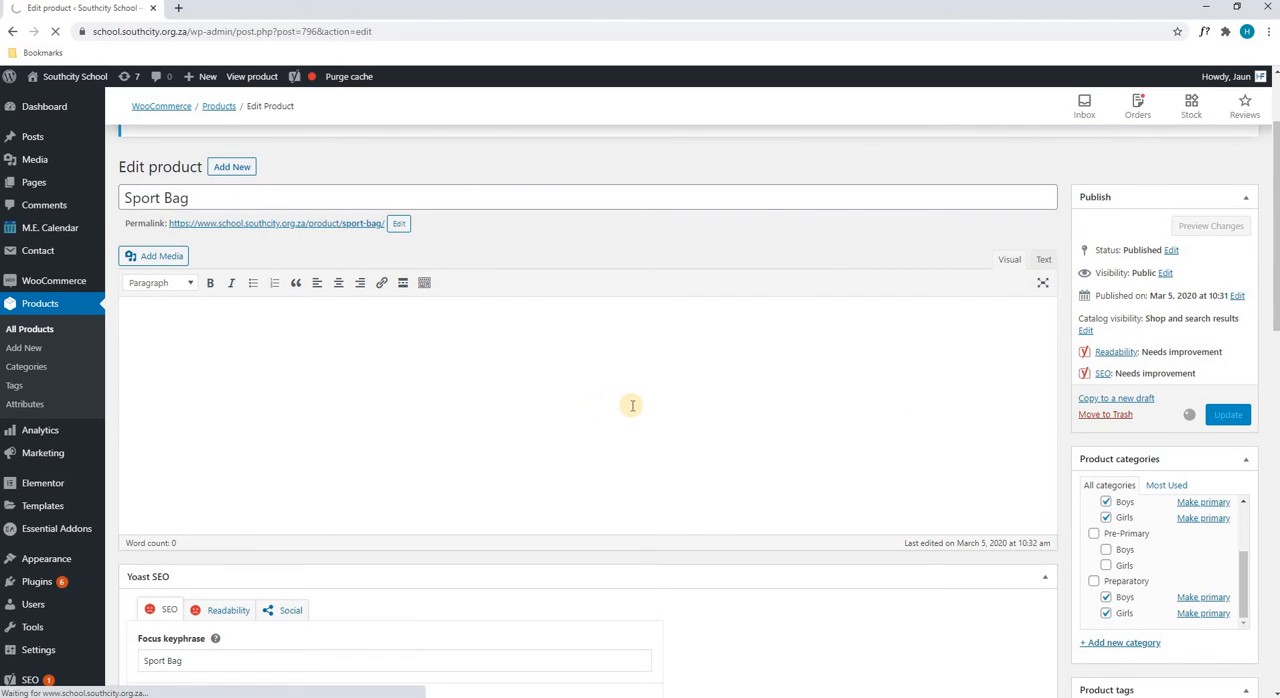
click(1224, 414)
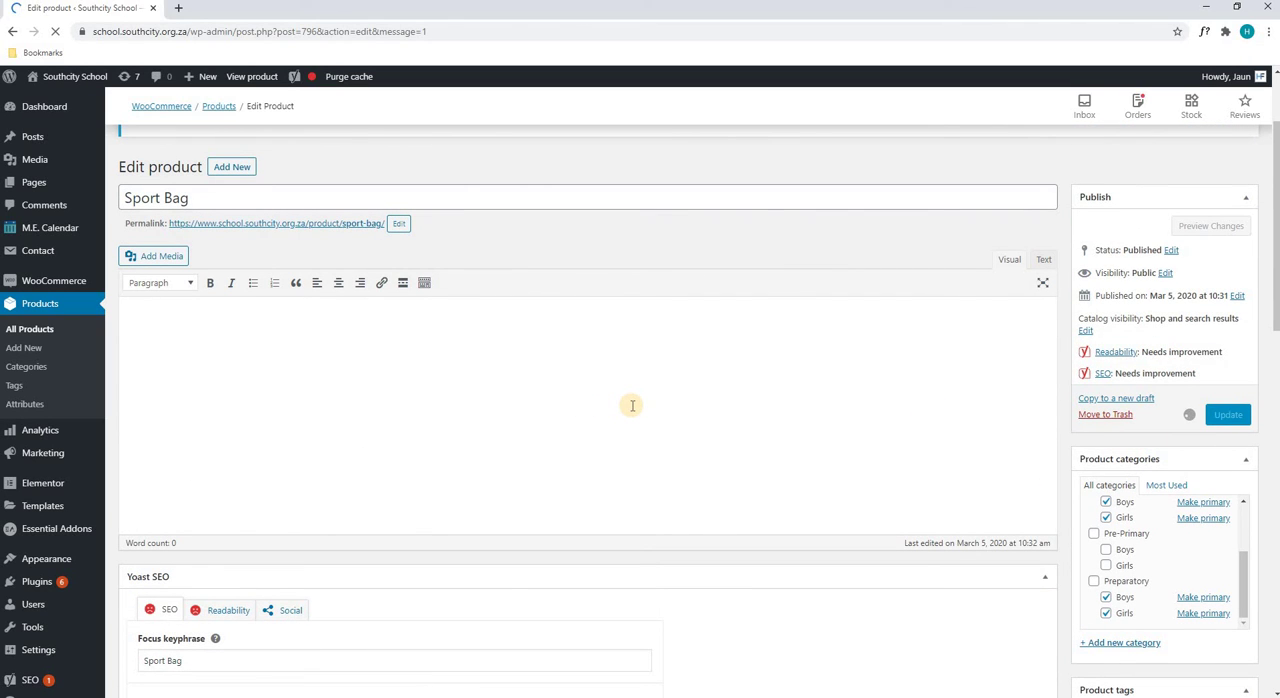